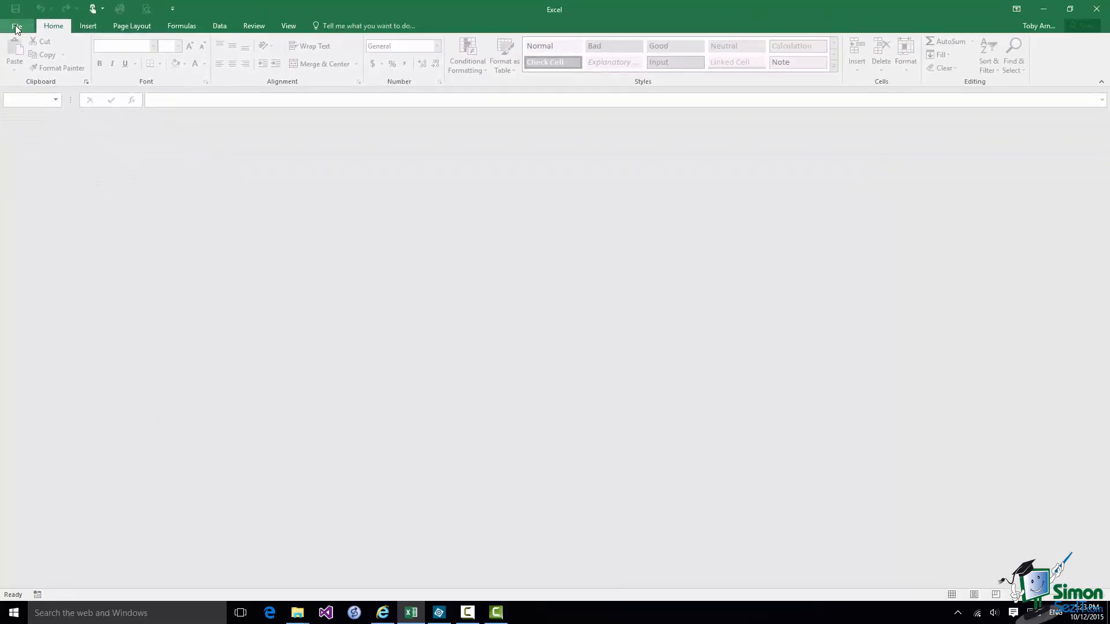
Open the Demo 1.xlsx workbook from the file management view.
left_click(17, 26)
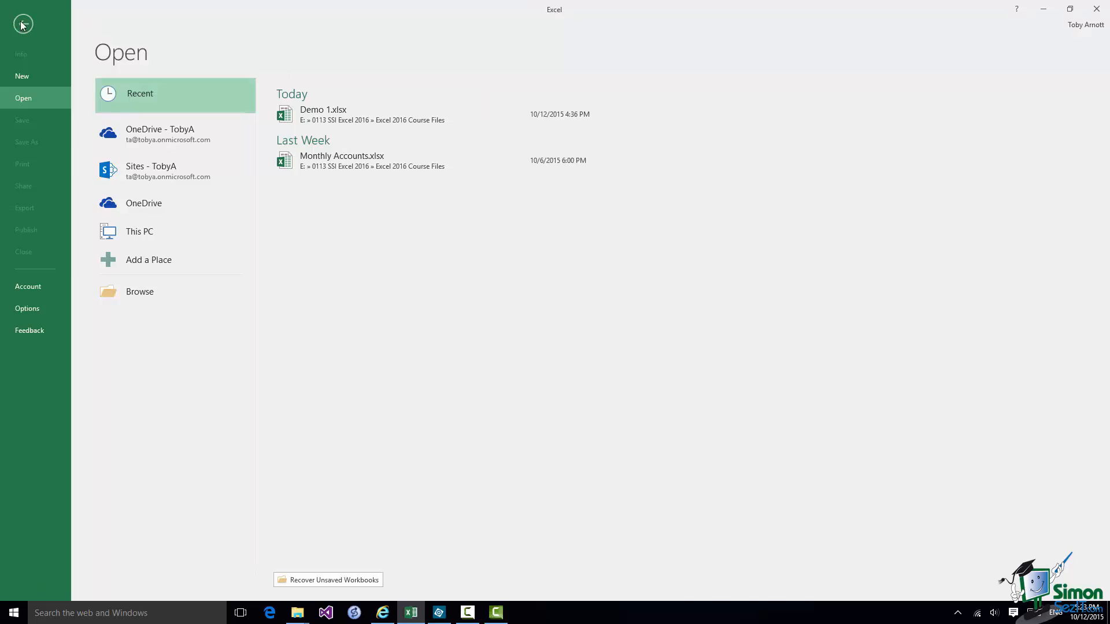
left_click(23, 24)
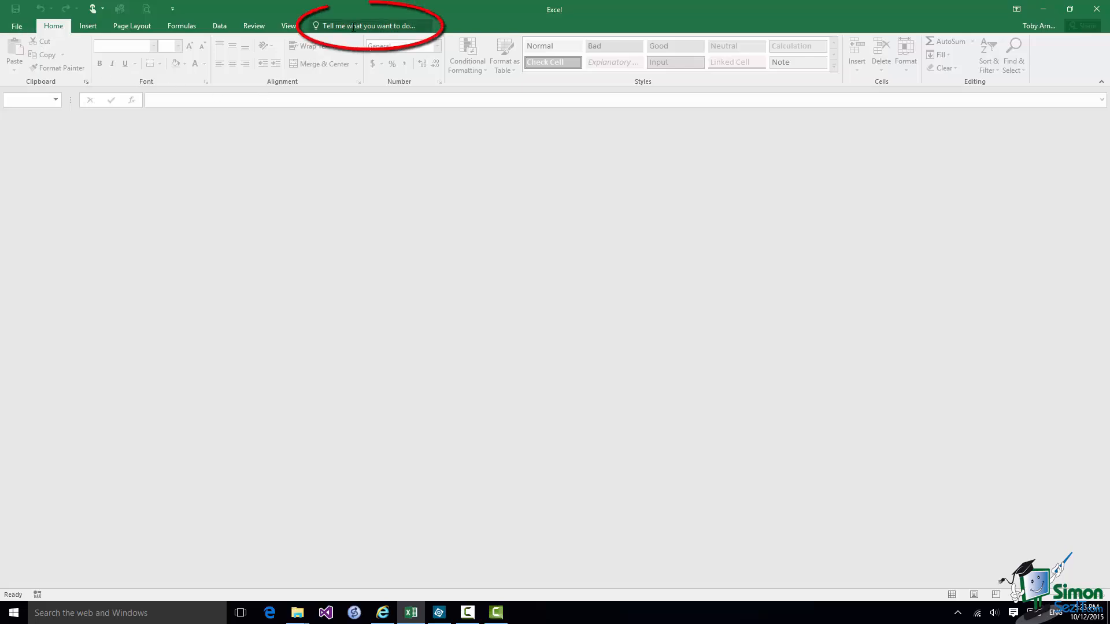
mouse_move(367, 25)
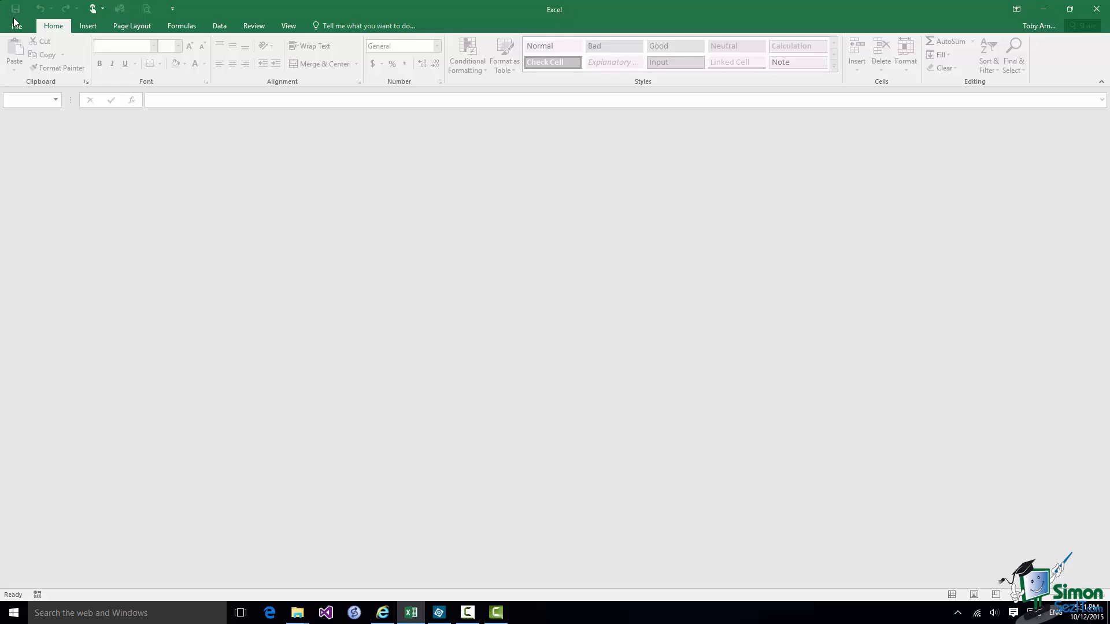
left_click(15, 26)
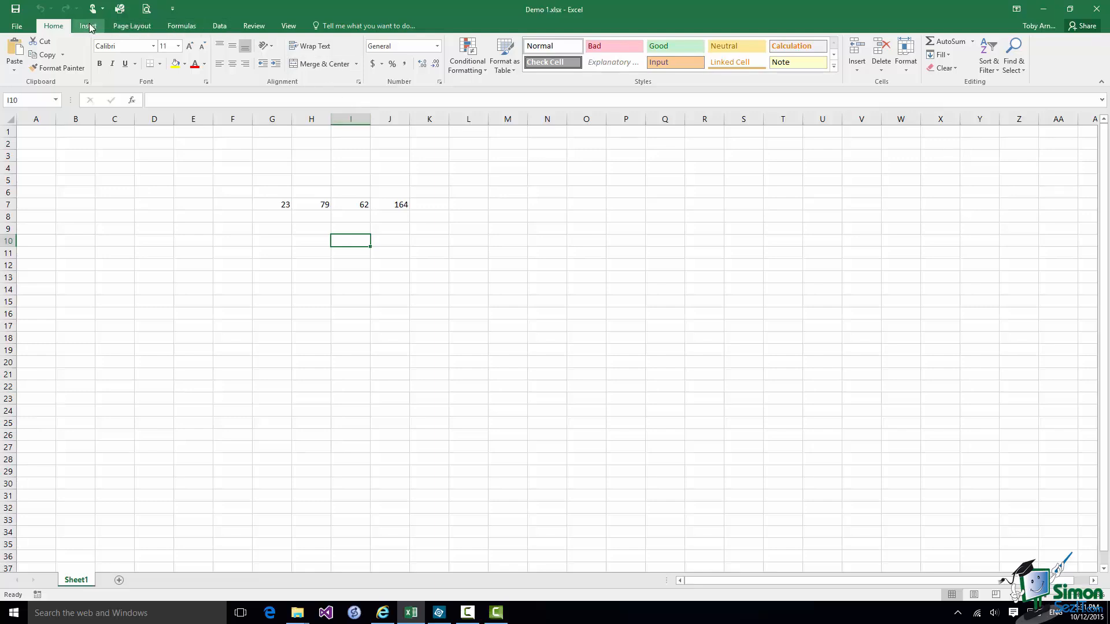
Browse the Insert, Page Layout and Formulas ribbons, then return to Home.
left_click(86, 25)
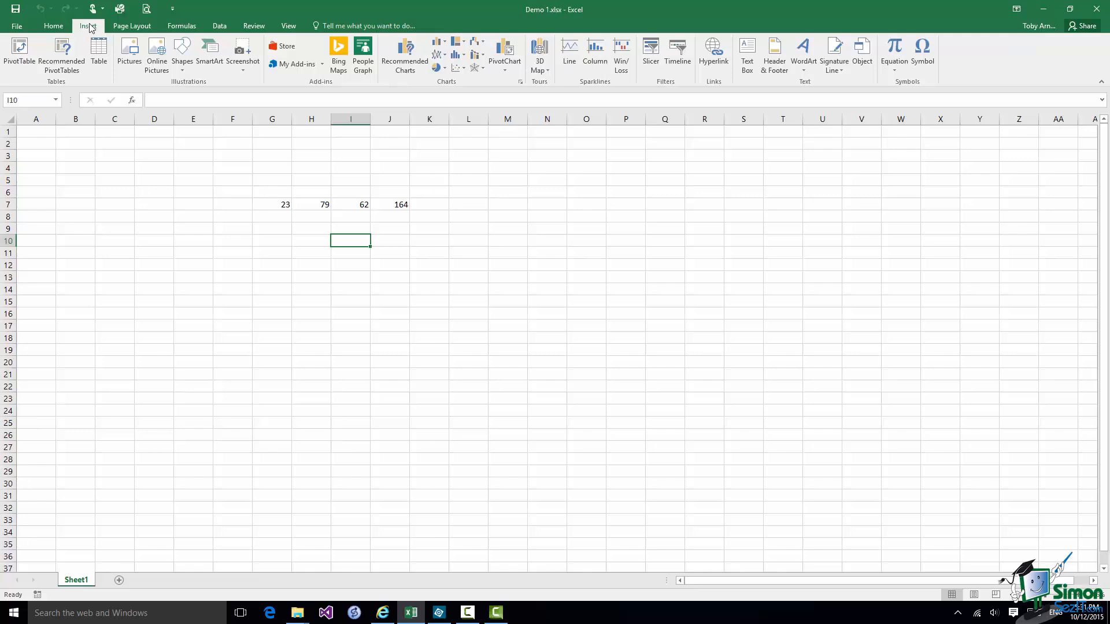
mouse_move(132, 27)
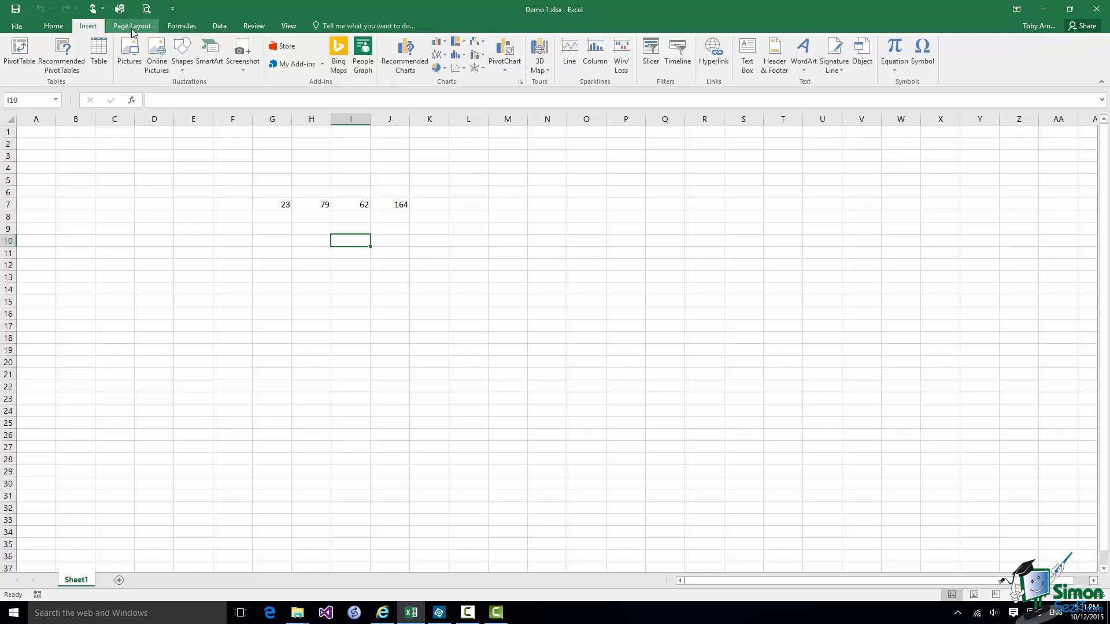
left_click(131, 25)
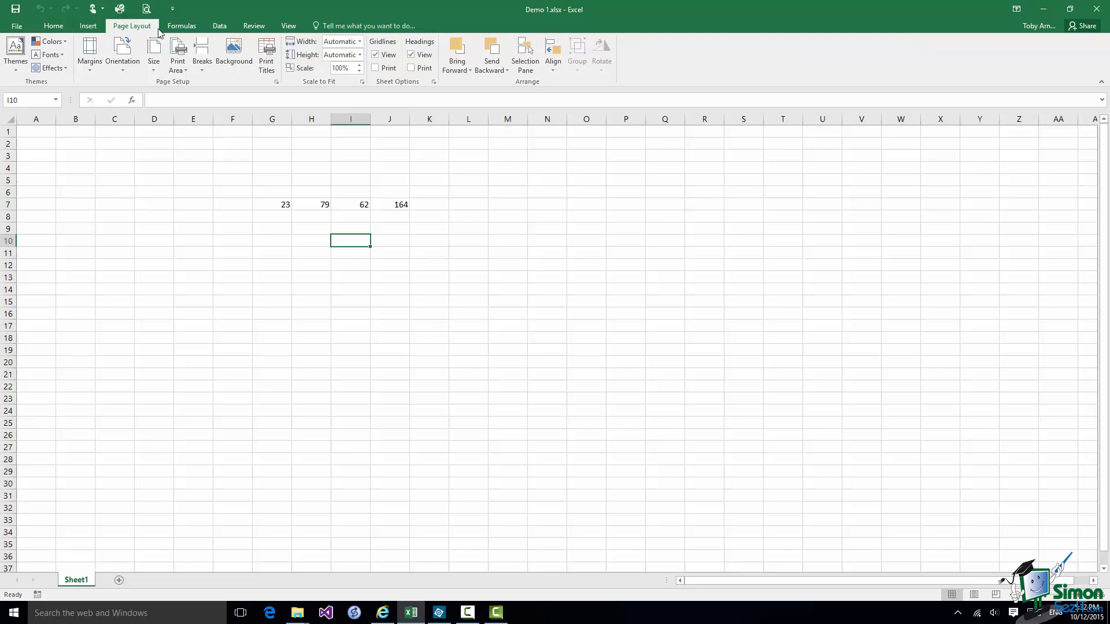
left_click(181, 25)
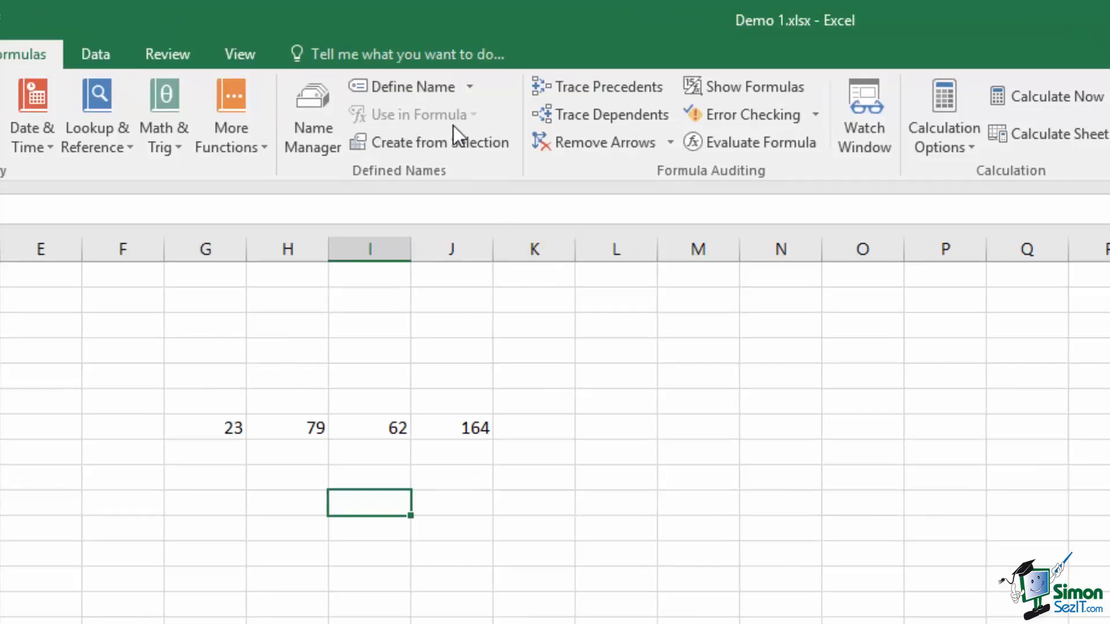
mouse_move(414, 115)
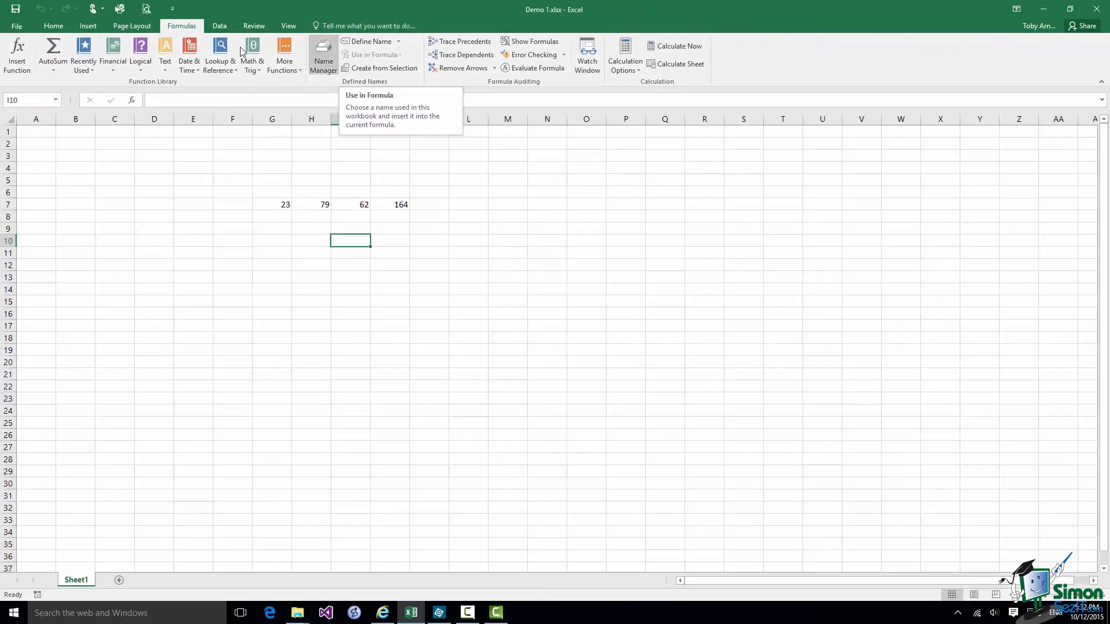
left_click(52, 26)
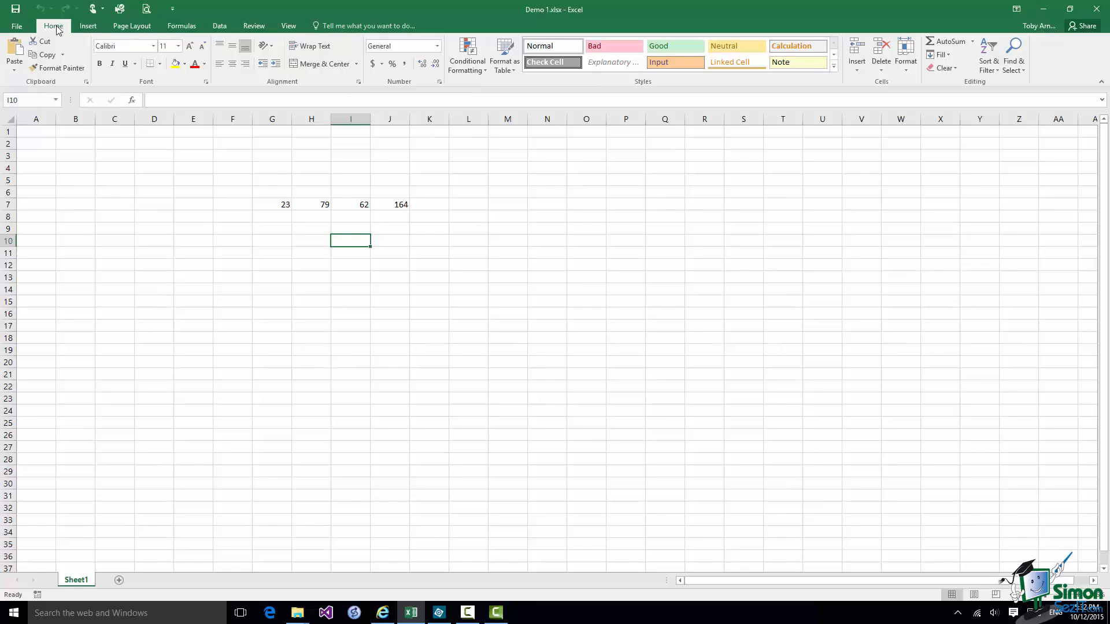
mouse_move(454, 518)
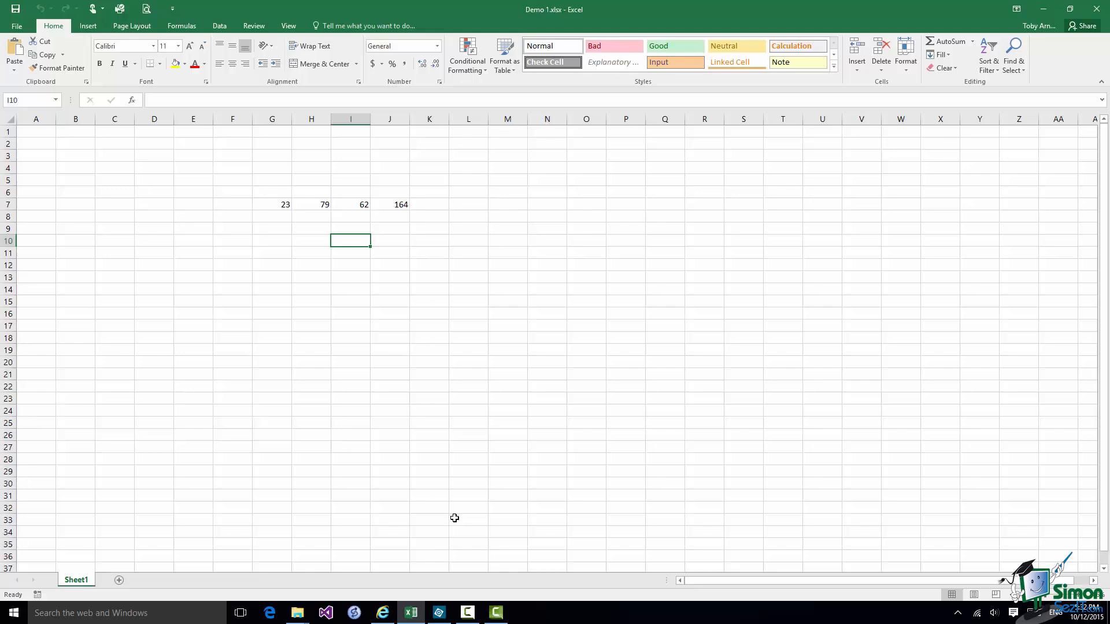
Enter the text Hello in cell I10 and commit it with the formula-bar check mark.
type("H")
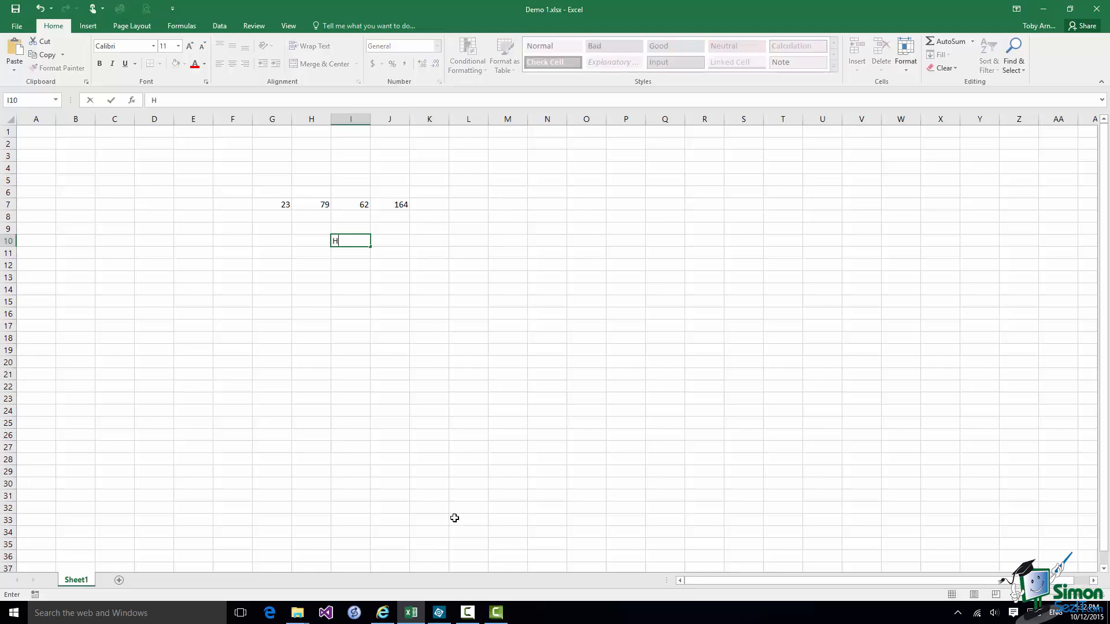
type("ell")
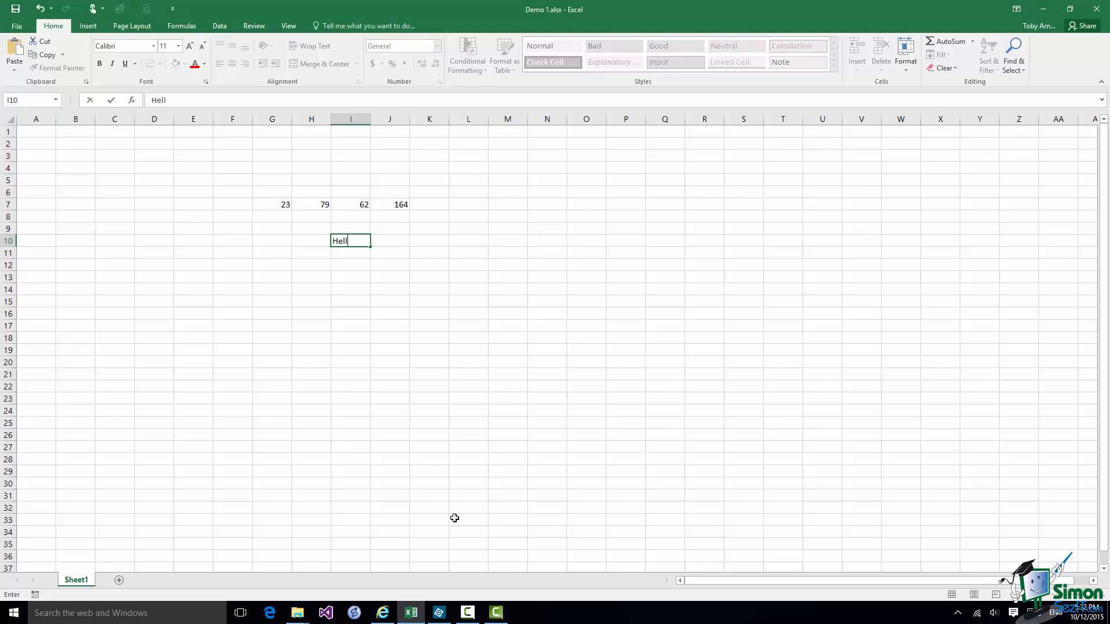
type("o")
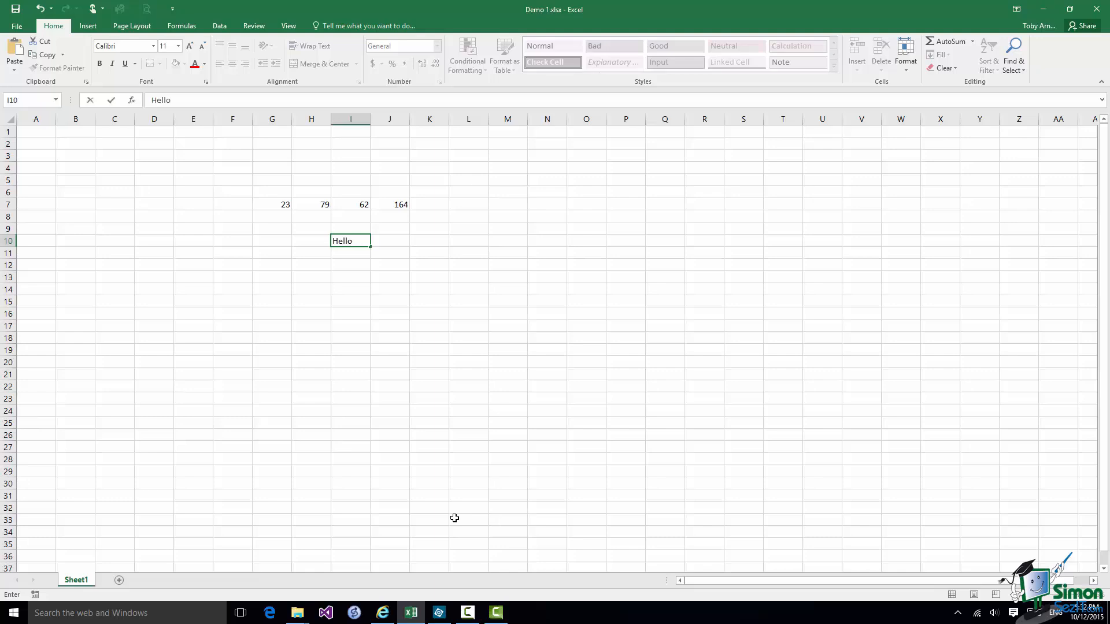
mouse_move(106, 128)
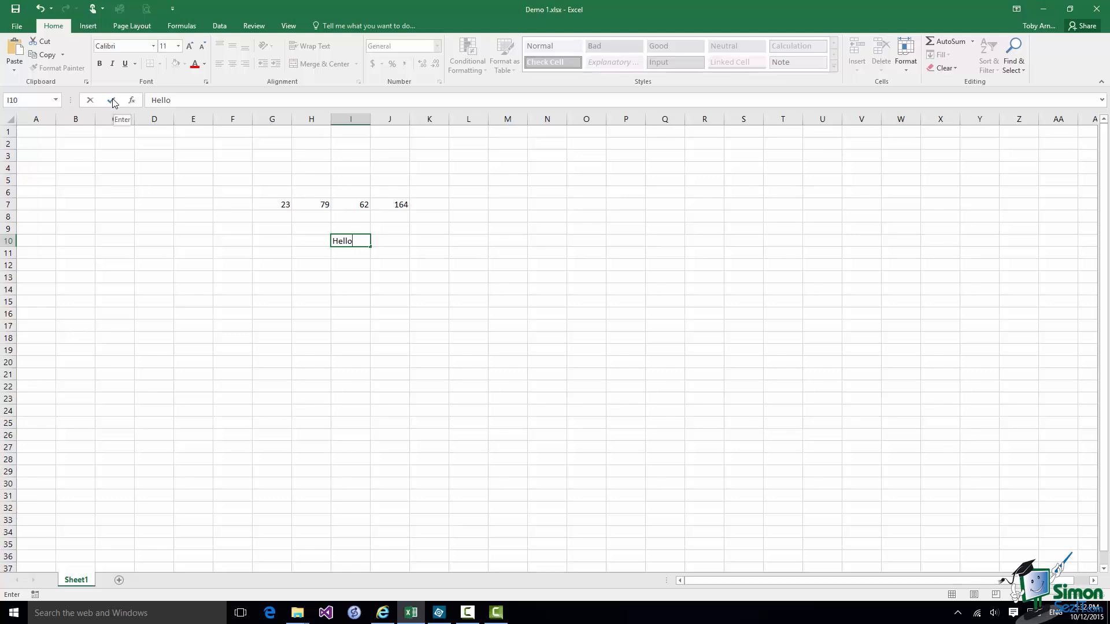
left_click(111, 99)
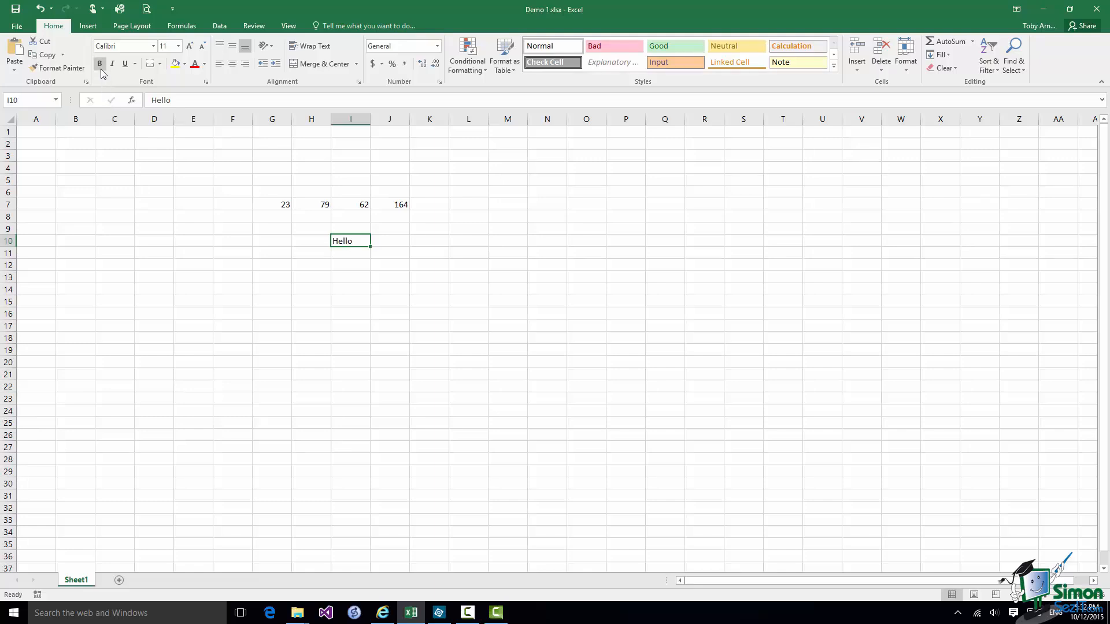
mouse_move(100, 64)
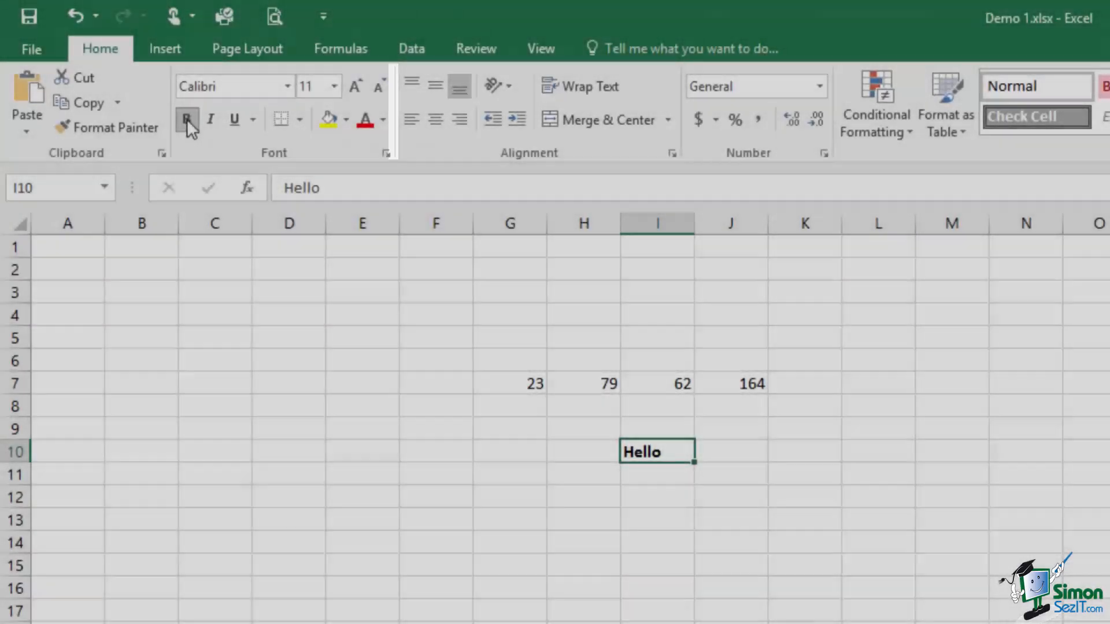
left_click(187, 119)
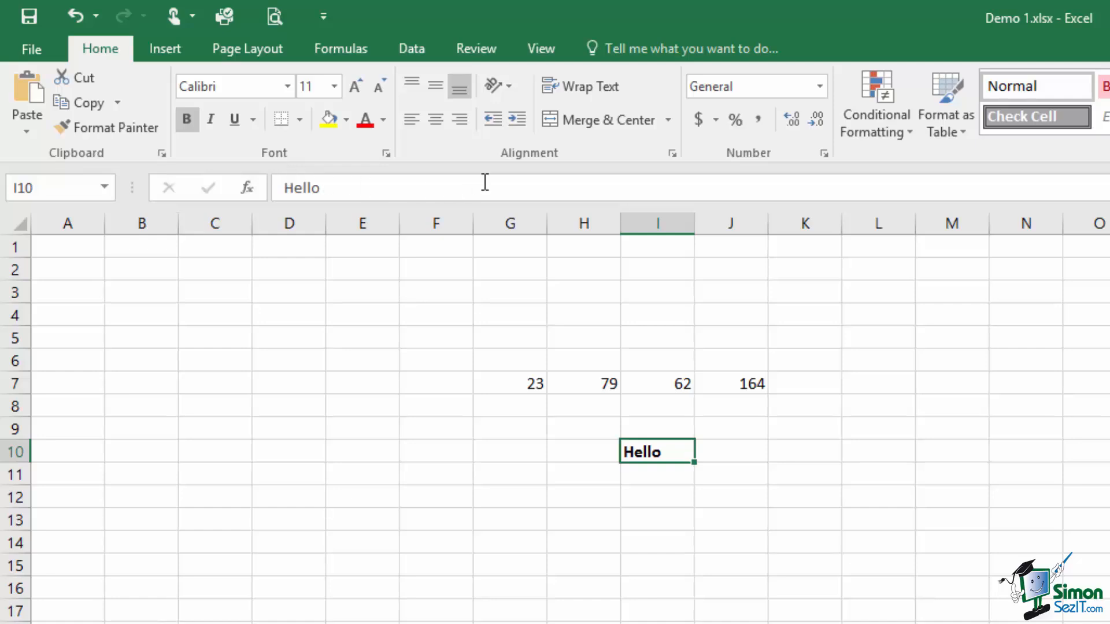
mouse_move(757, 177)
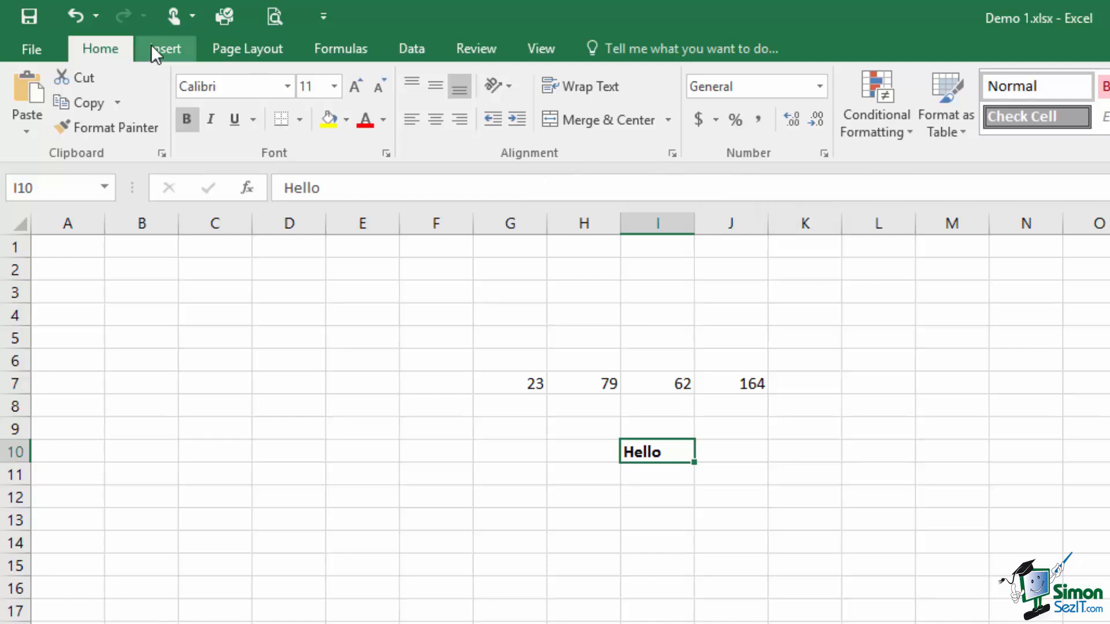
left_click(165, 49)
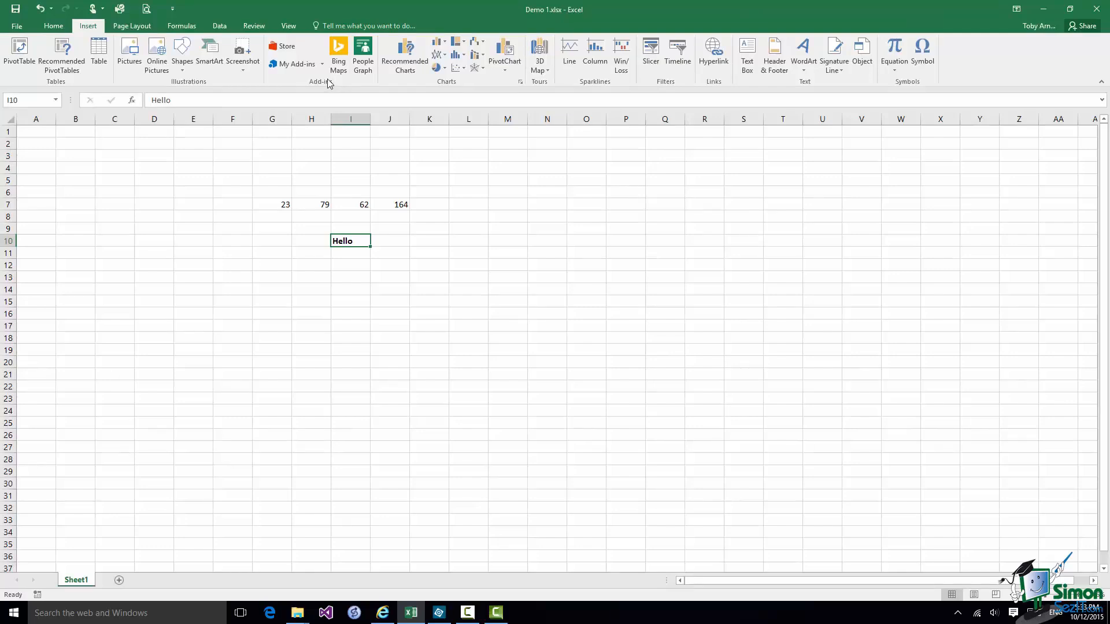
left_click(132, 25)
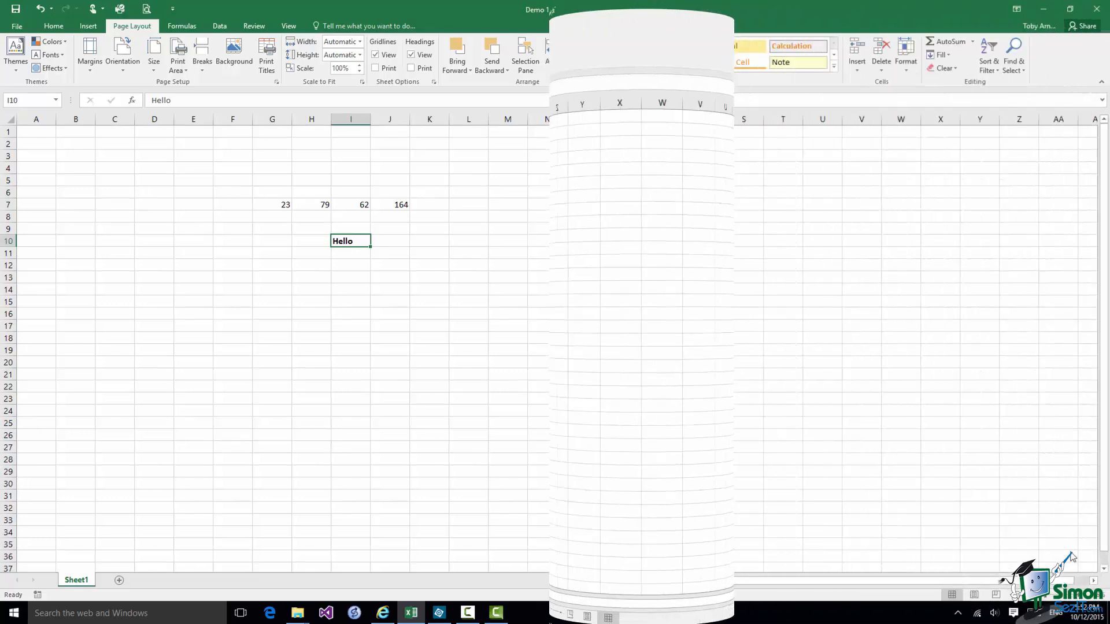
left_click(53, 25)
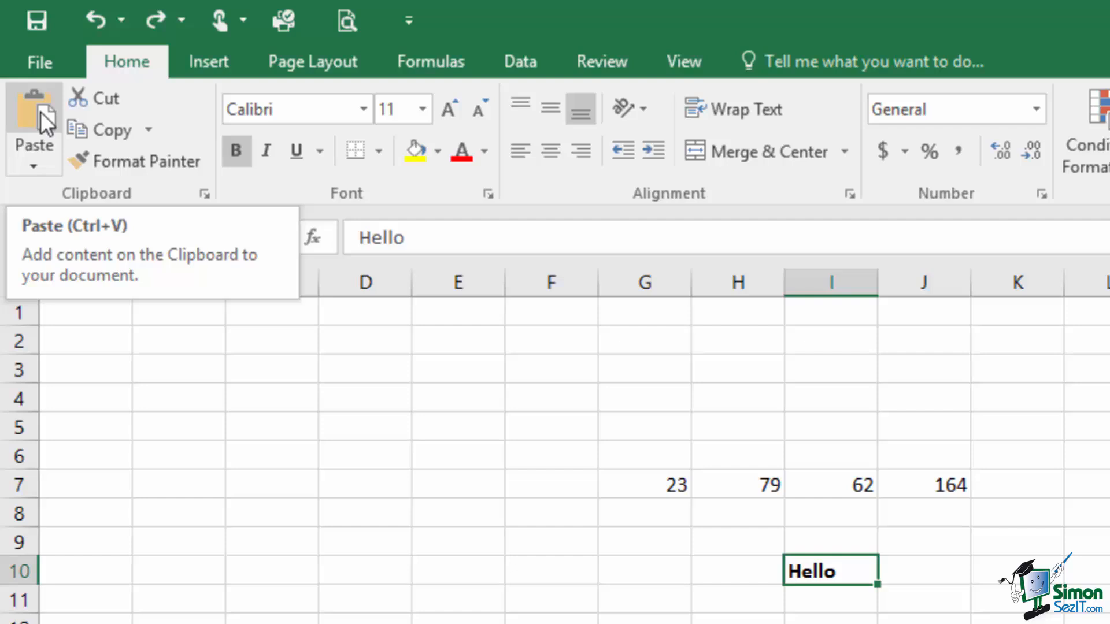
mouse_move(32, 169)
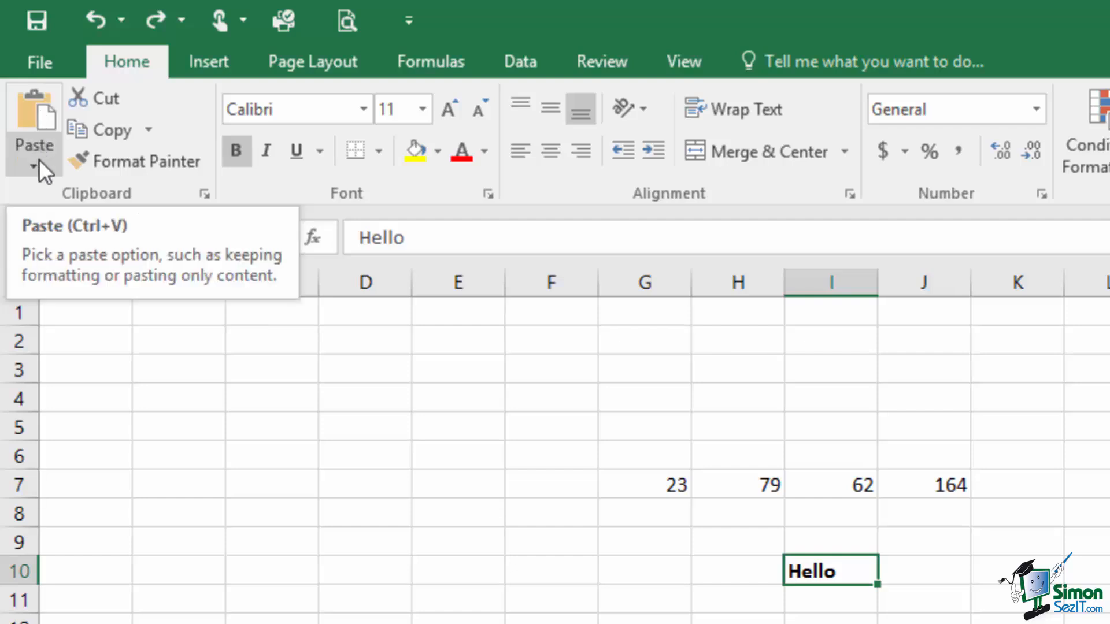
left_click(34, 166)
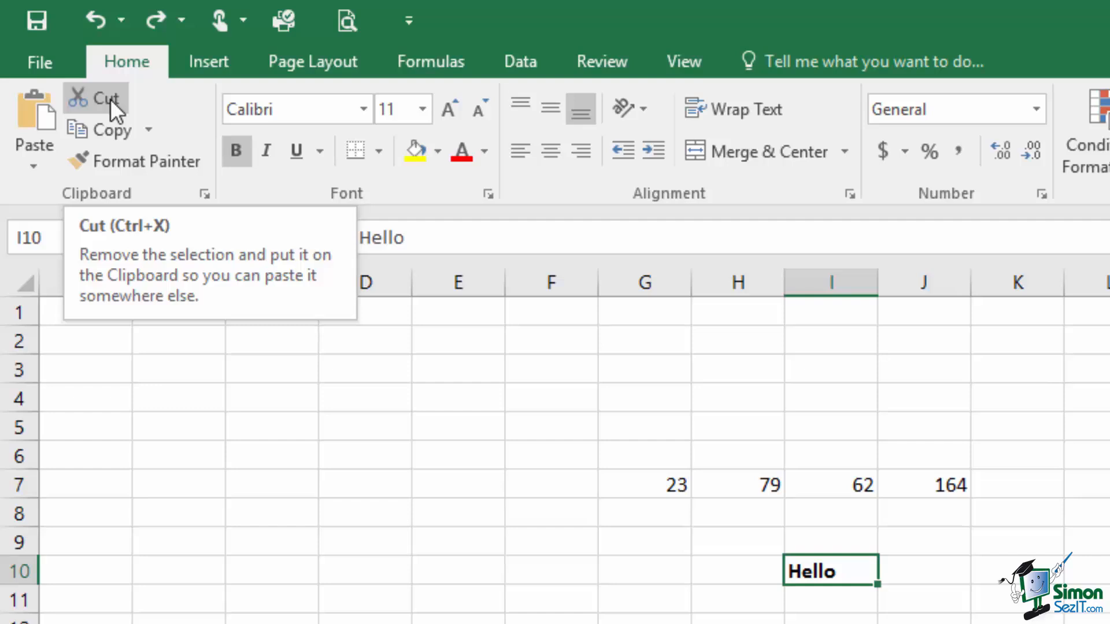
mouse_move(360, 130)
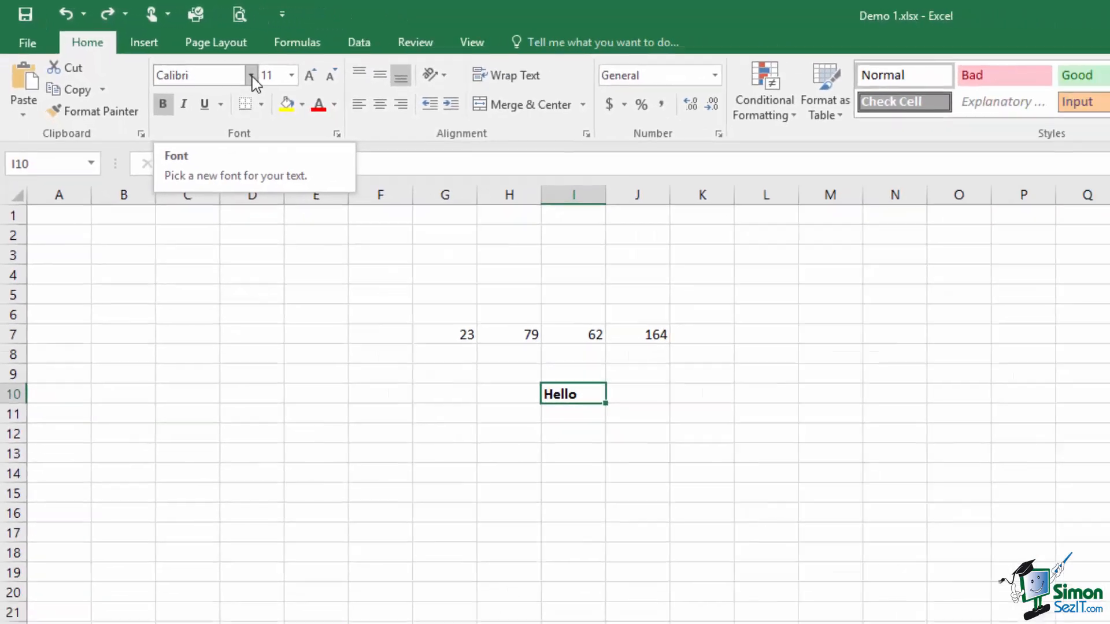
Enlarge Hello in I10 via the Font Size list to 12, then up to 13 points.
left_click(253, 76)
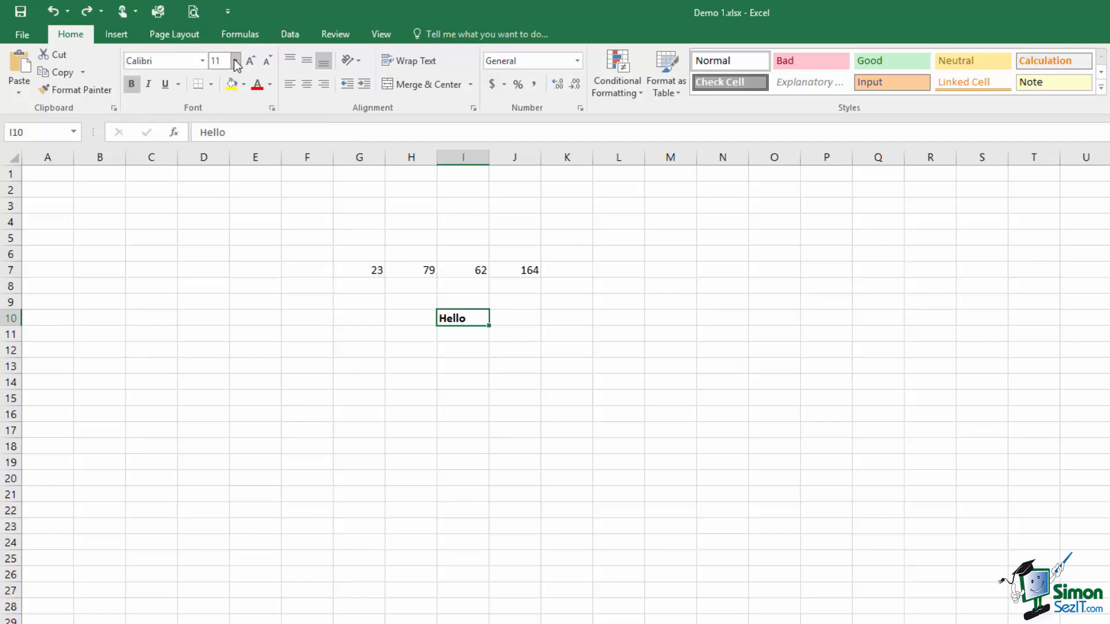
left_click(236, 60)
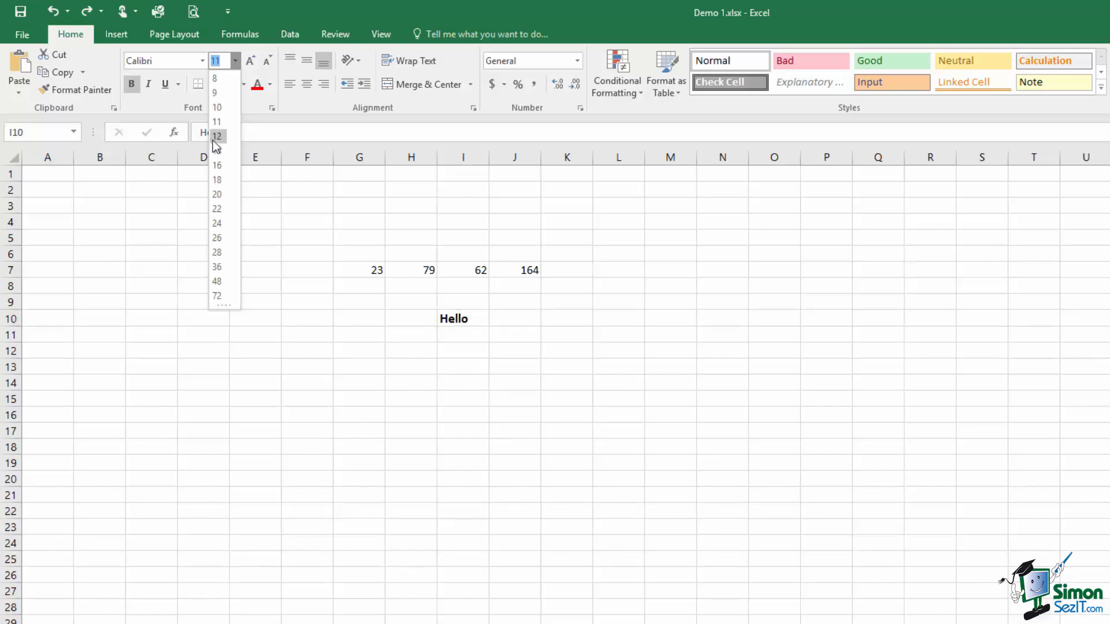
left_click(216, 136)
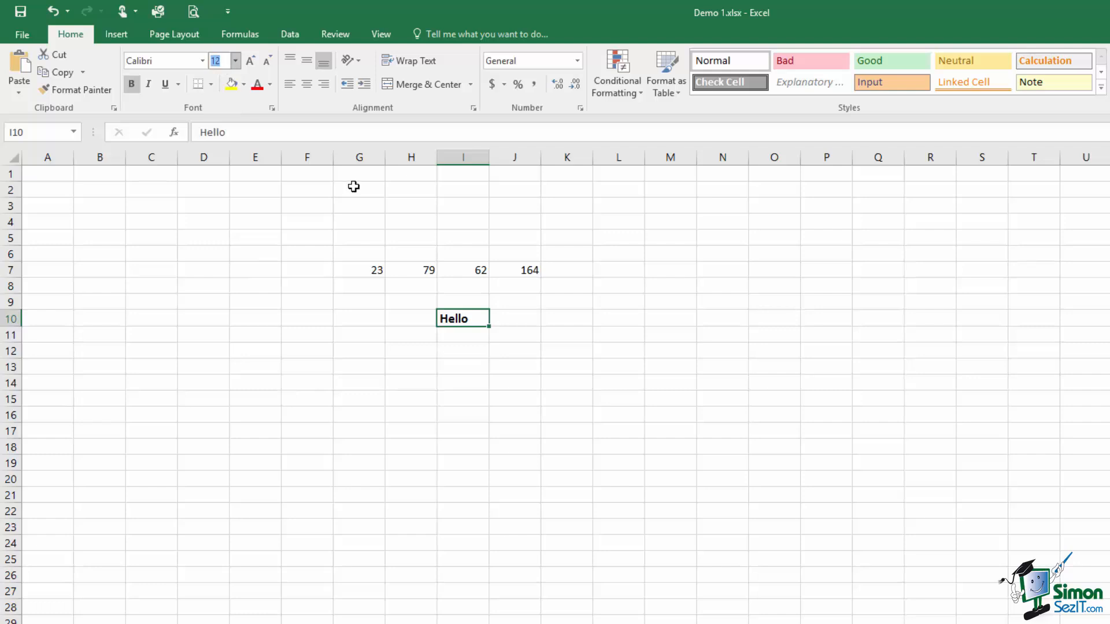
left_click(250, 60)
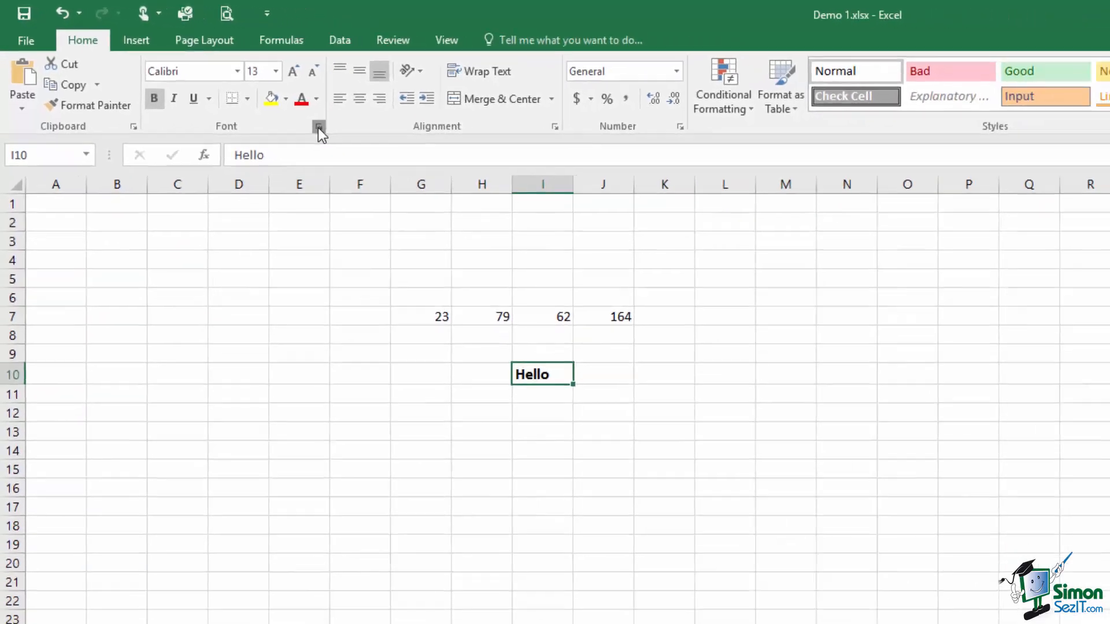
left_click(317, 126)
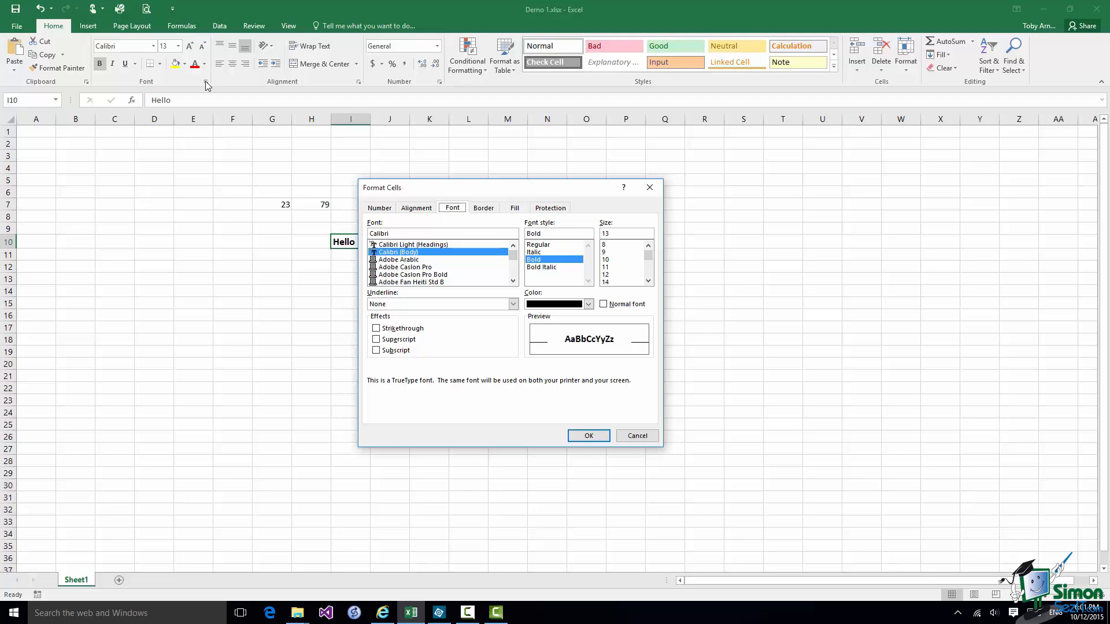
mouse_move(674, 575)
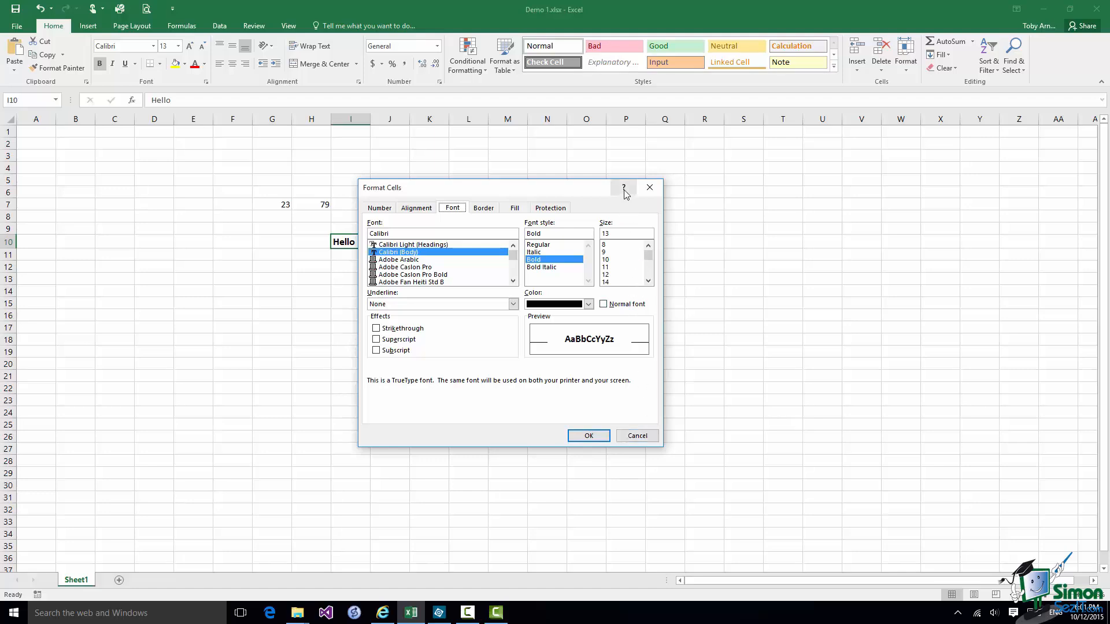
mouse_move(623, 187)
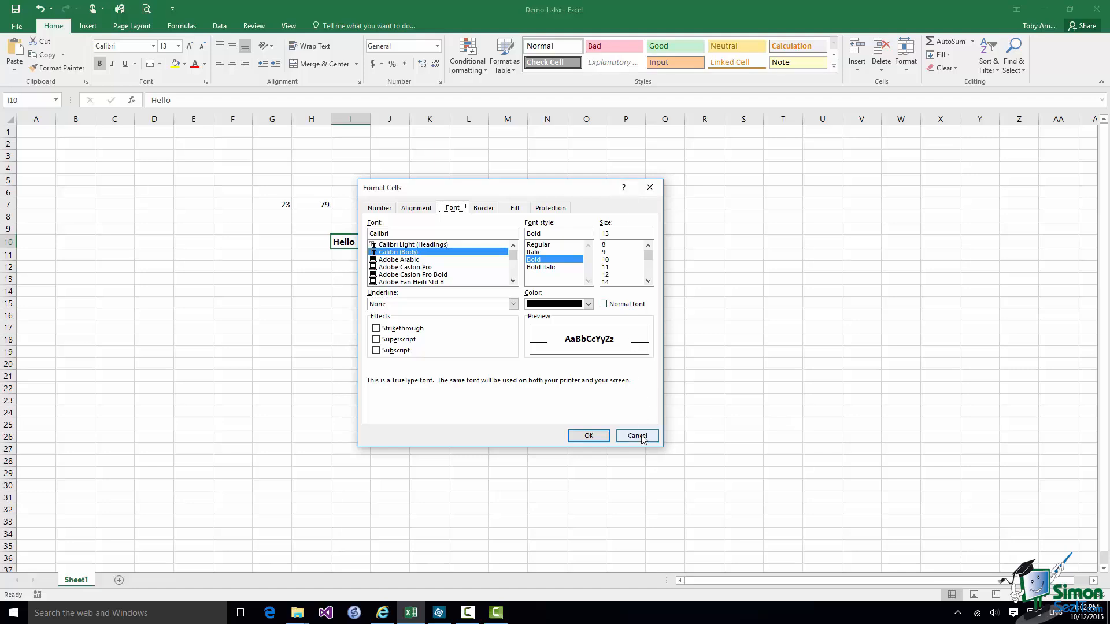
left_click(636, 436)
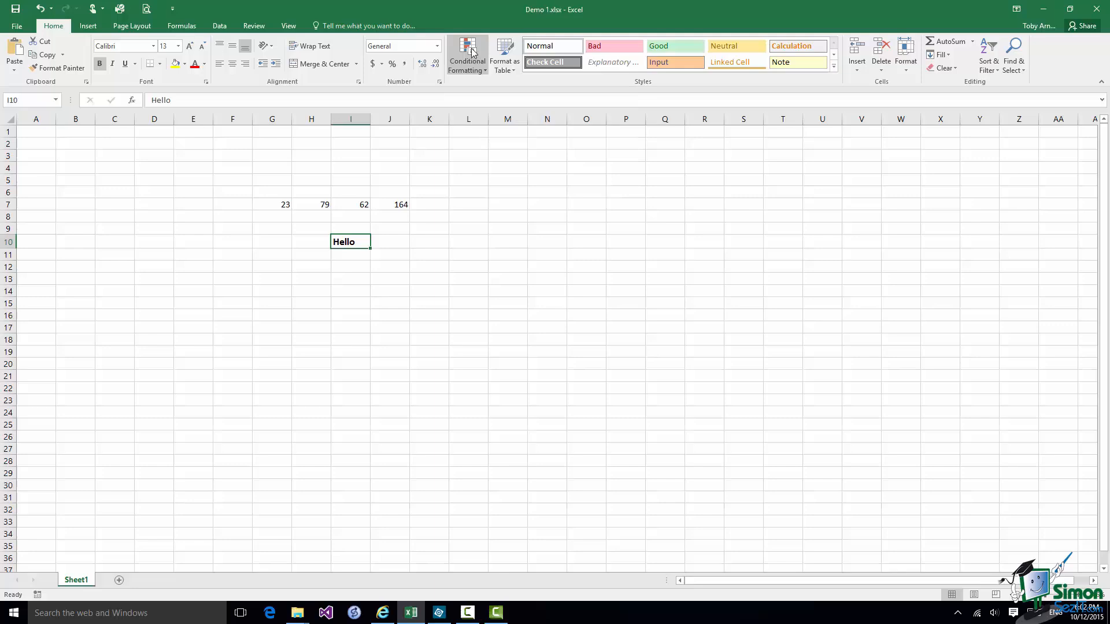
left_click(467, 54)
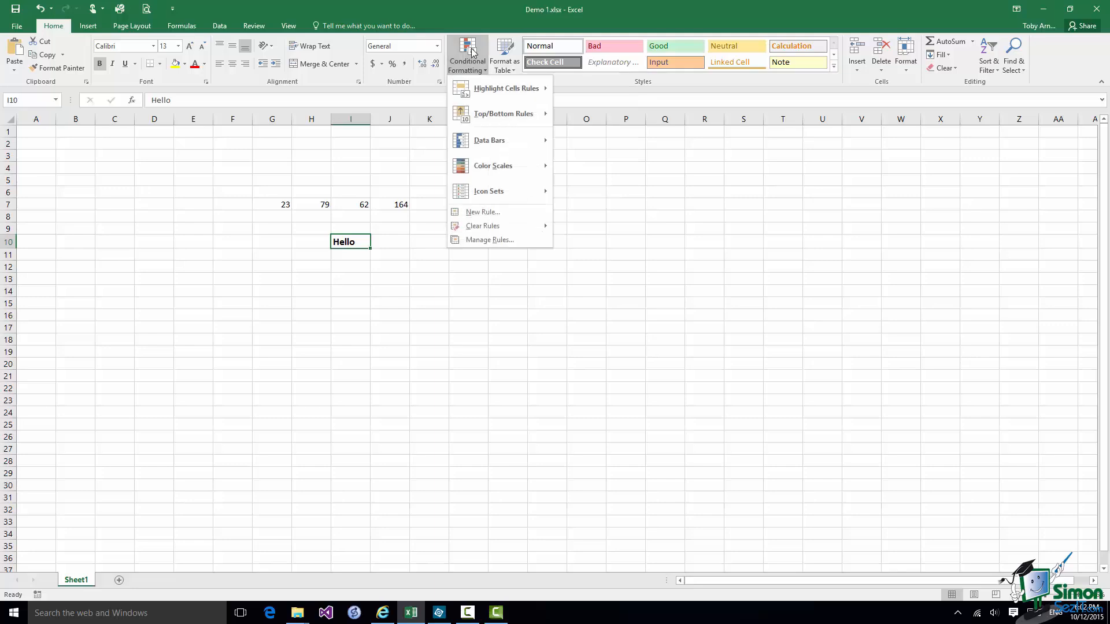
mouse_move(488, 240)
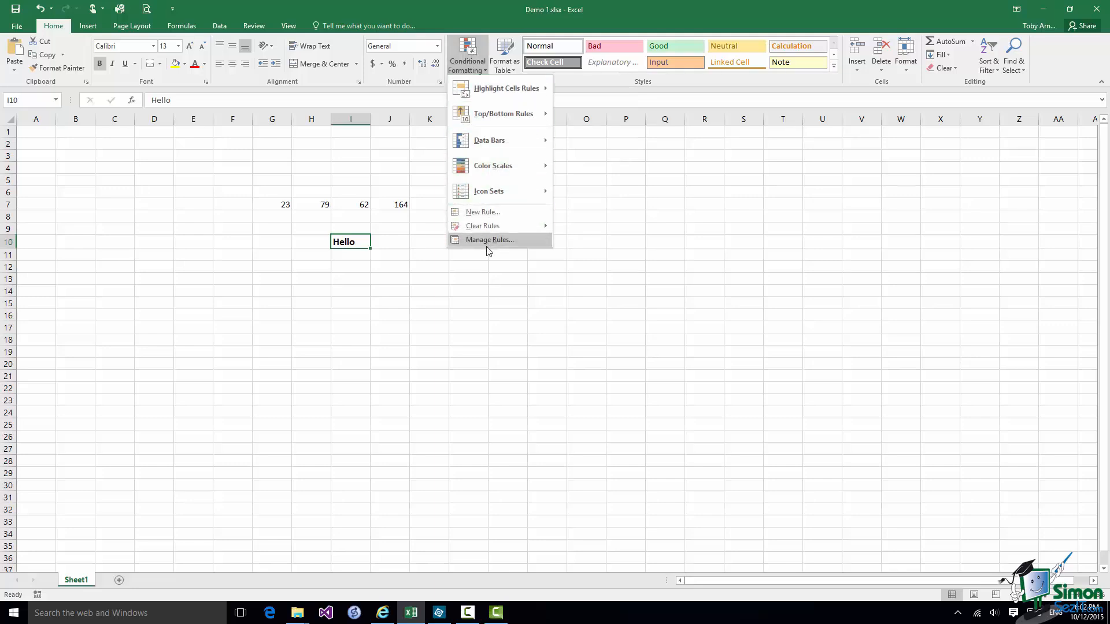
left_click(487, 239)
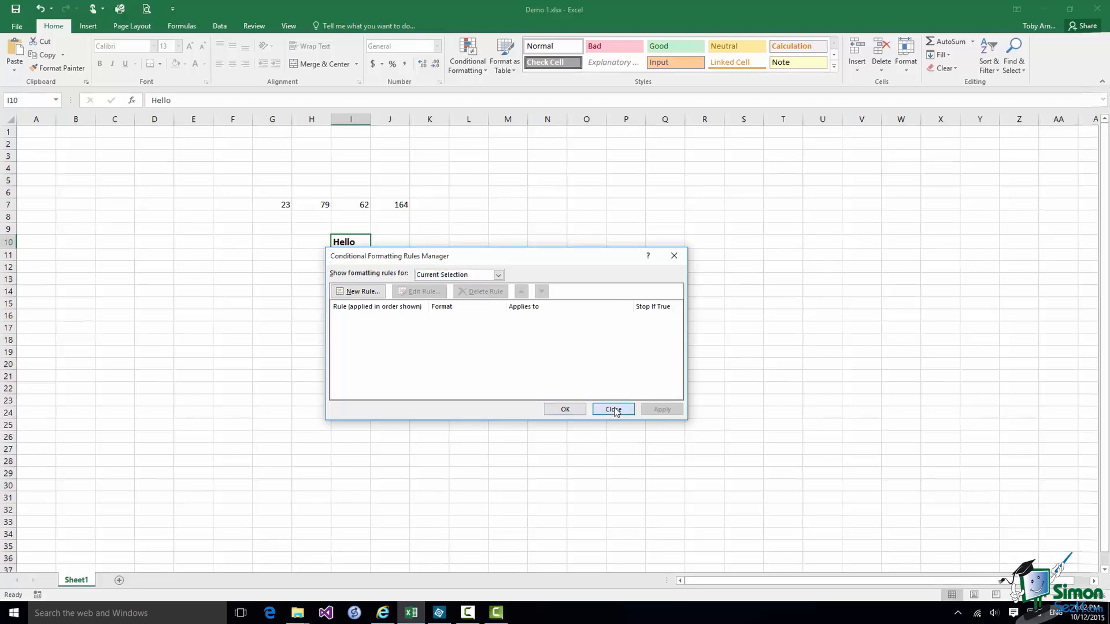
left_click(612, 410)
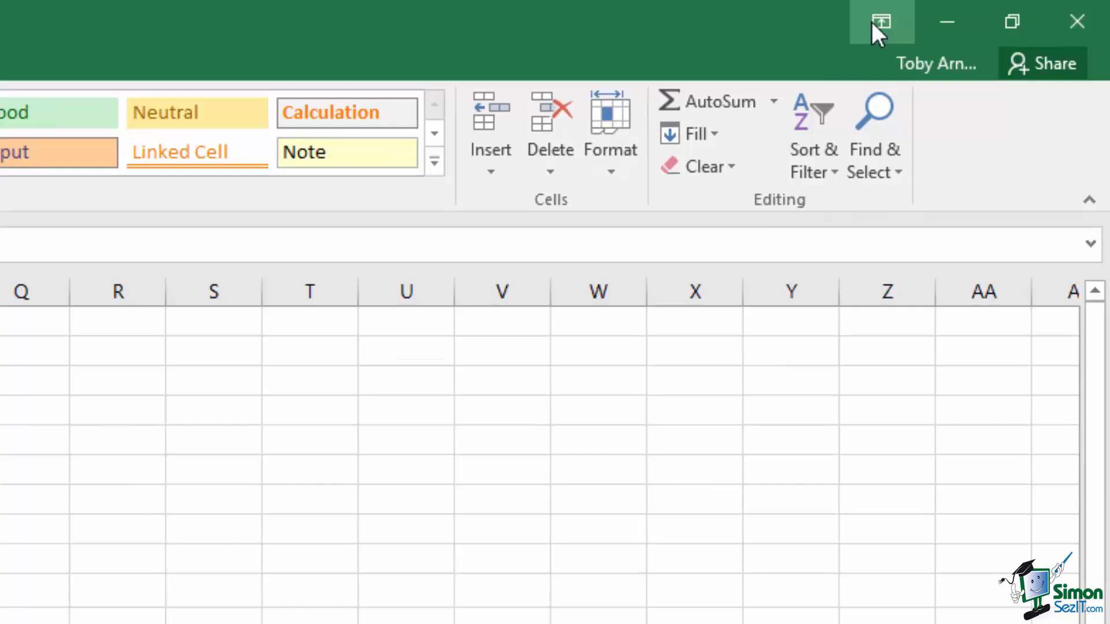
mouse_move(881, 21)
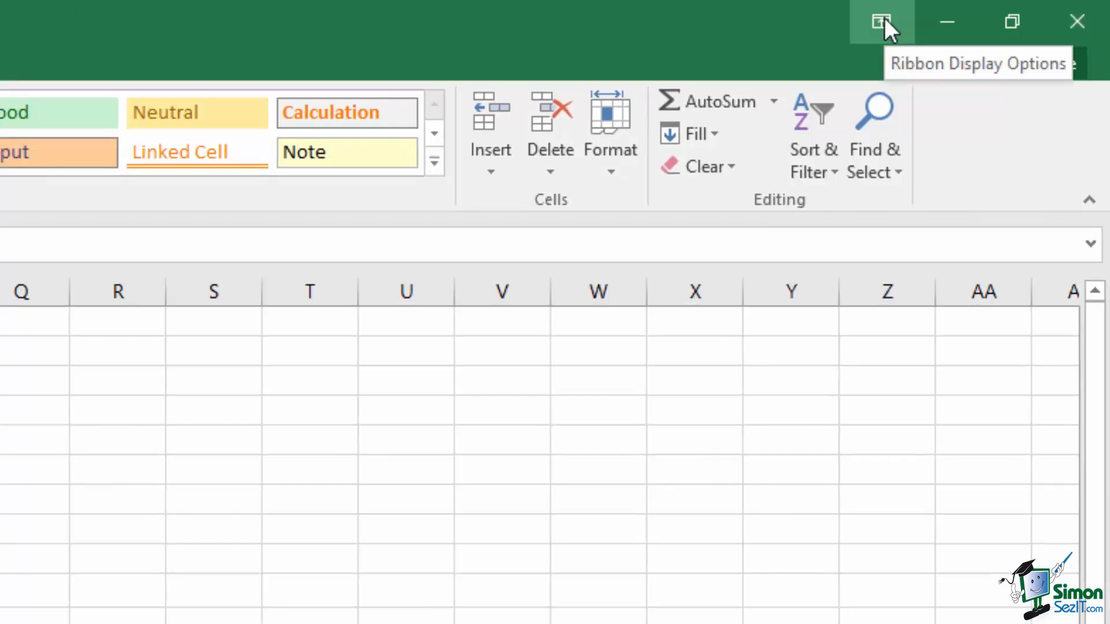
Collapse the ribbon to tab names only via Ribbon Display Options.
left_click(880, 21)
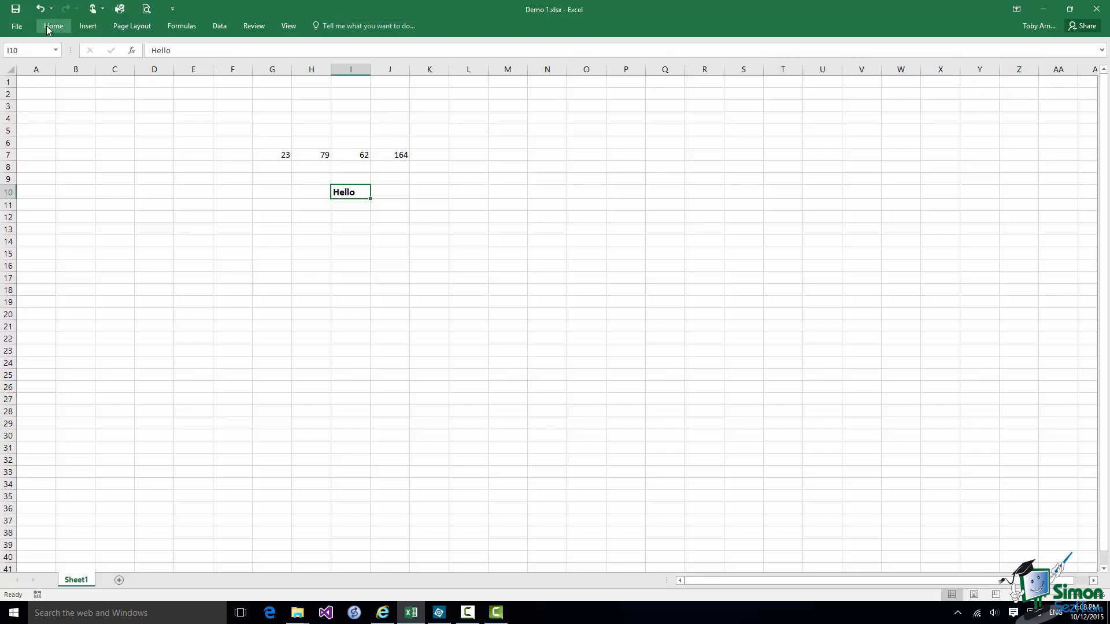
Peek at the Home ribbon and make Hello in I10 italic as well as bold.
left_click(53, 25)
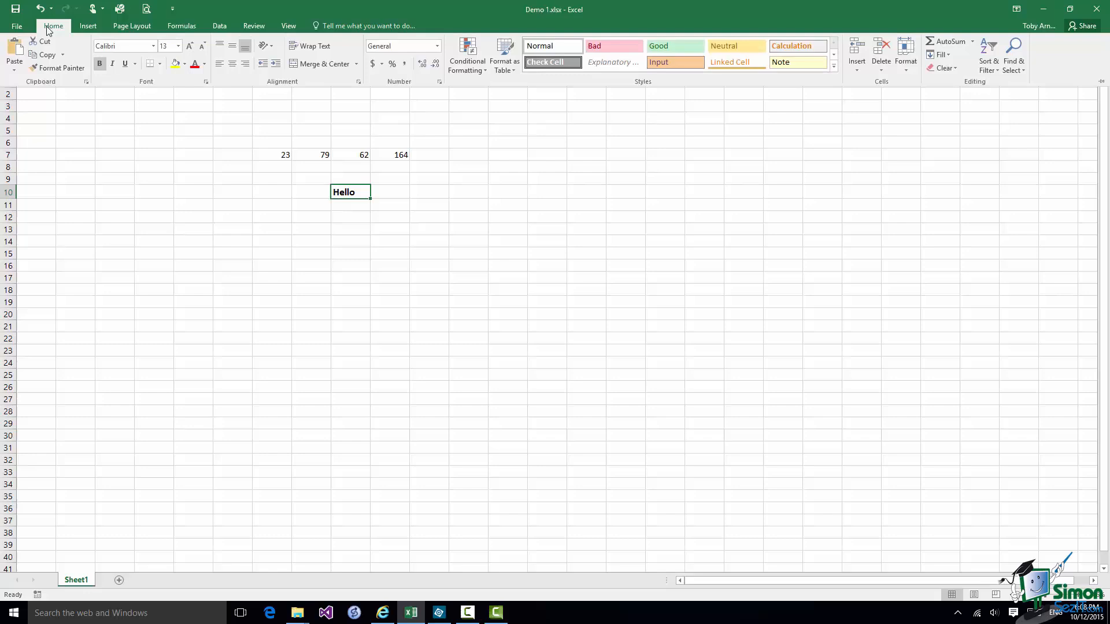
mouse_move(115, 101)
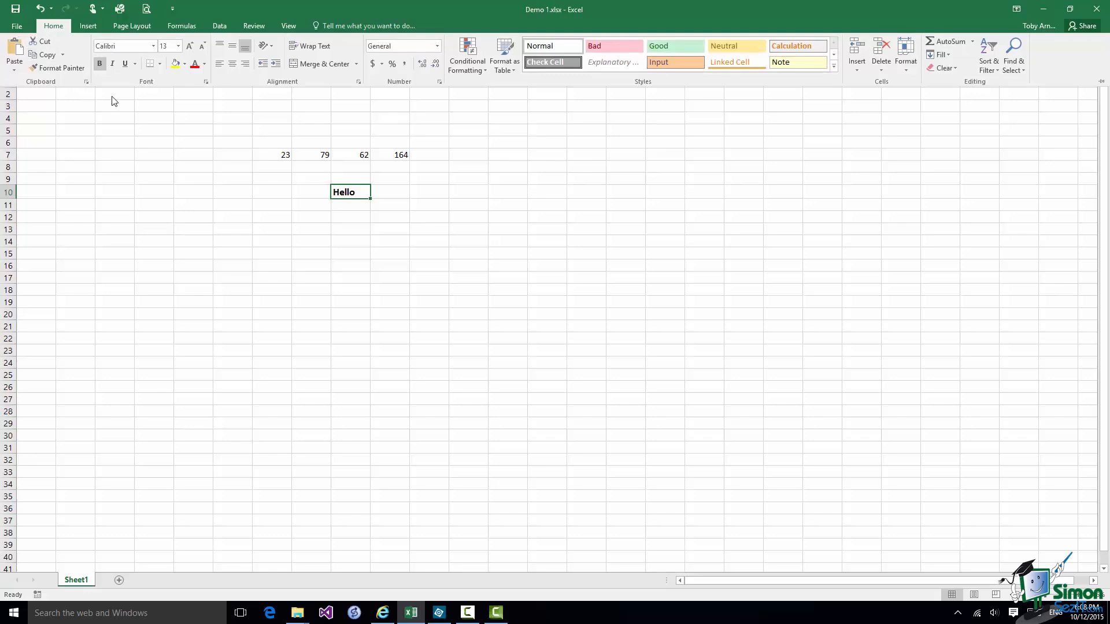
mouse_move(112, 64)
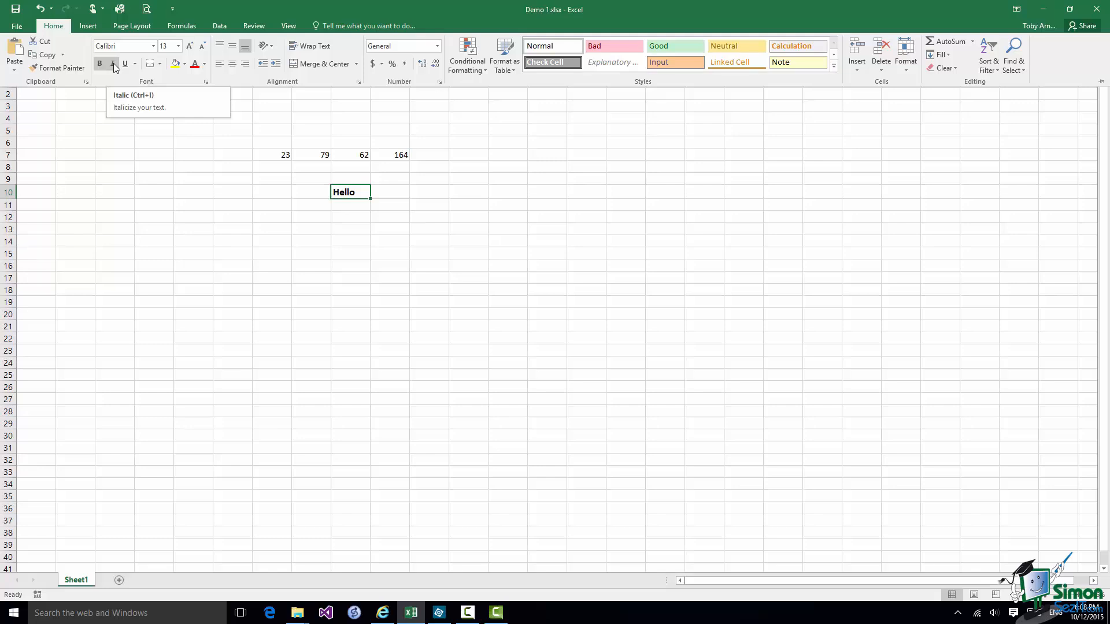
left_click(112, 63)
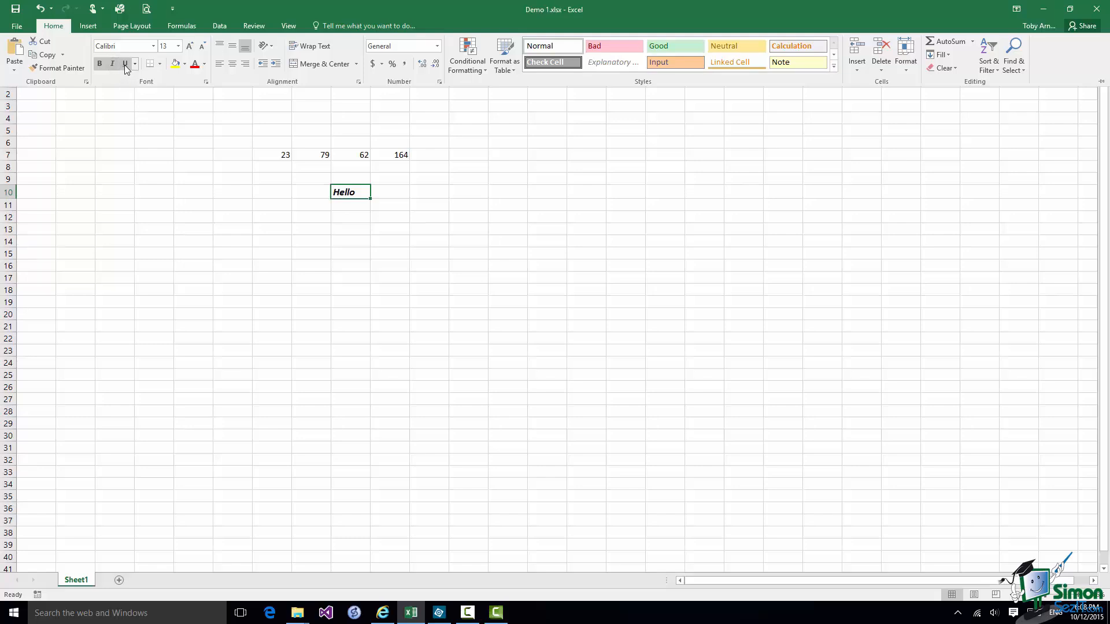
left_click(125, 64)
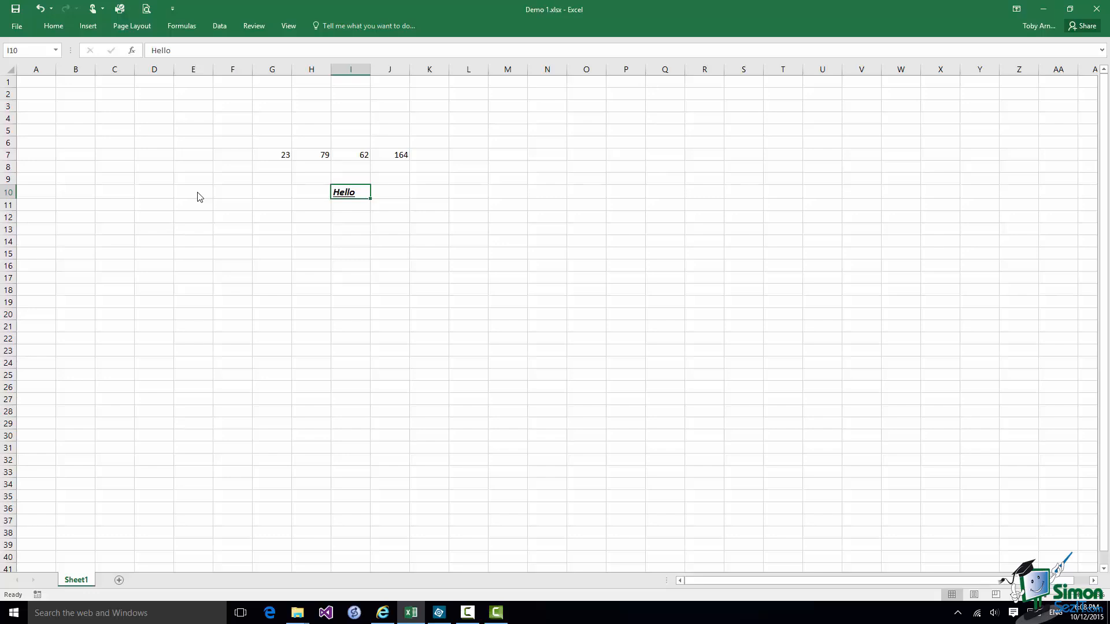
List the ribbon display choices from the title-bar Ribbon Display Options button.
left_click(1016, 8)
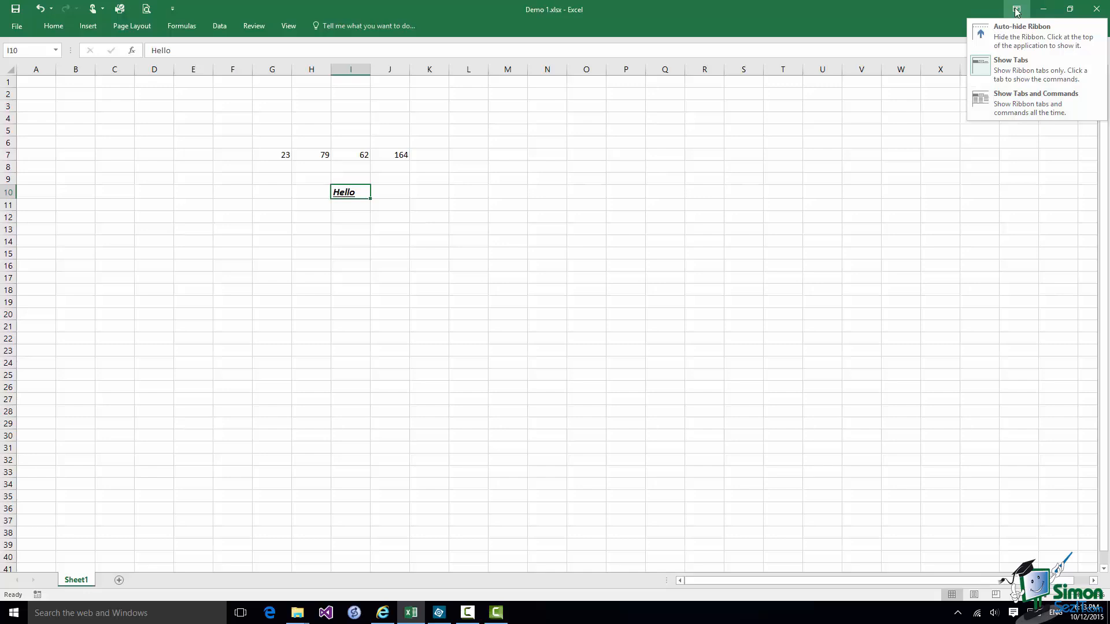
mouse_move(1021, 36)
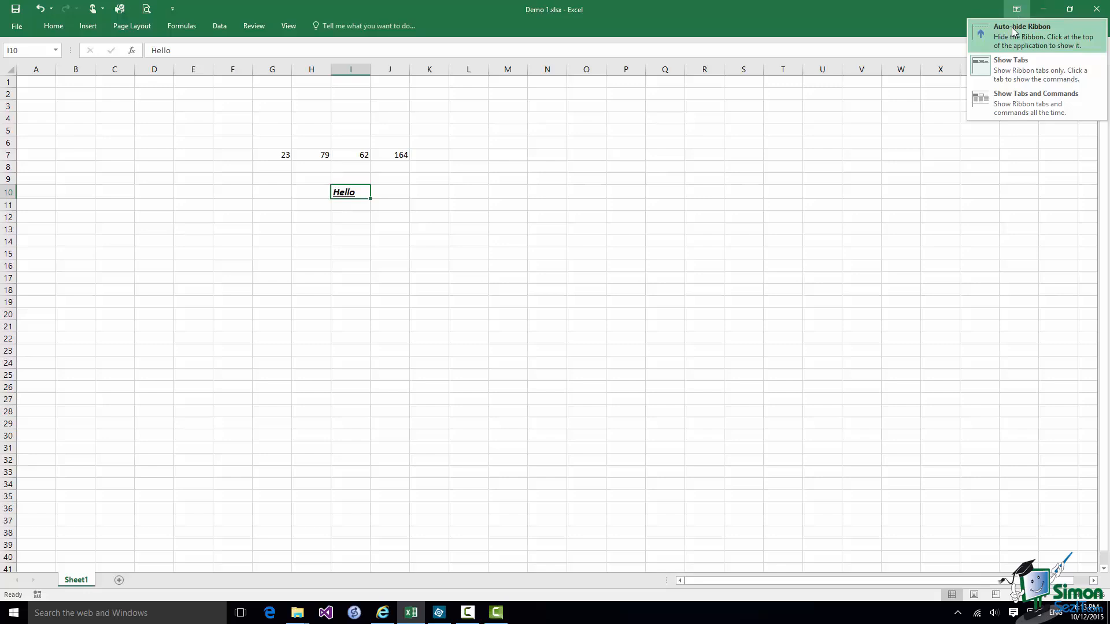
Auto-hide the ribbon so the worksheet grid fills the whole window.
left_click(1021, 27)
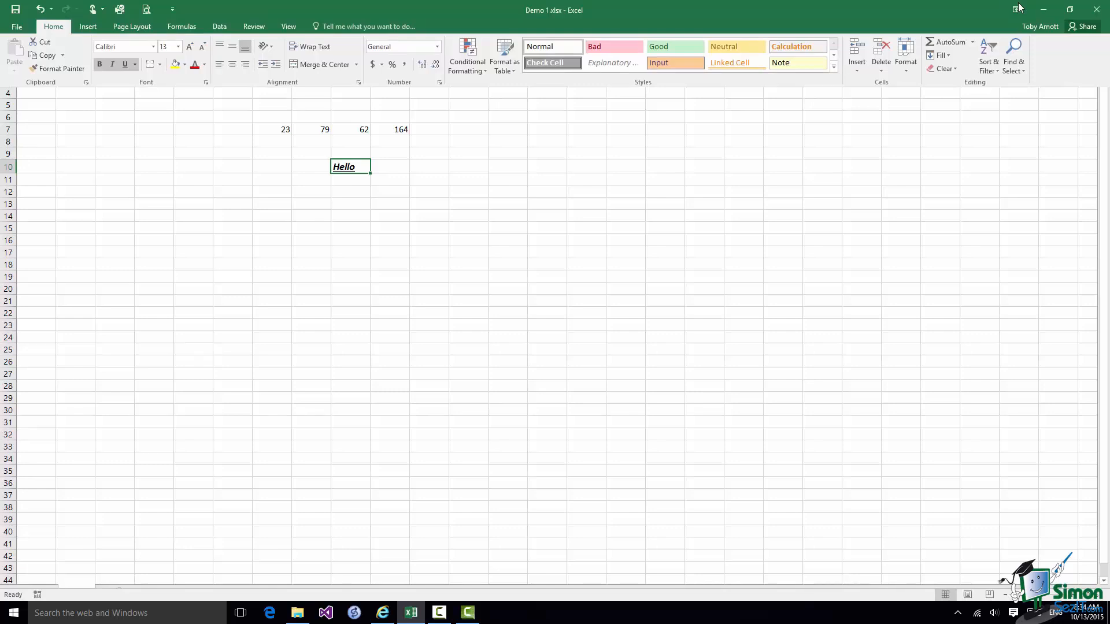
left_click(125, 64)
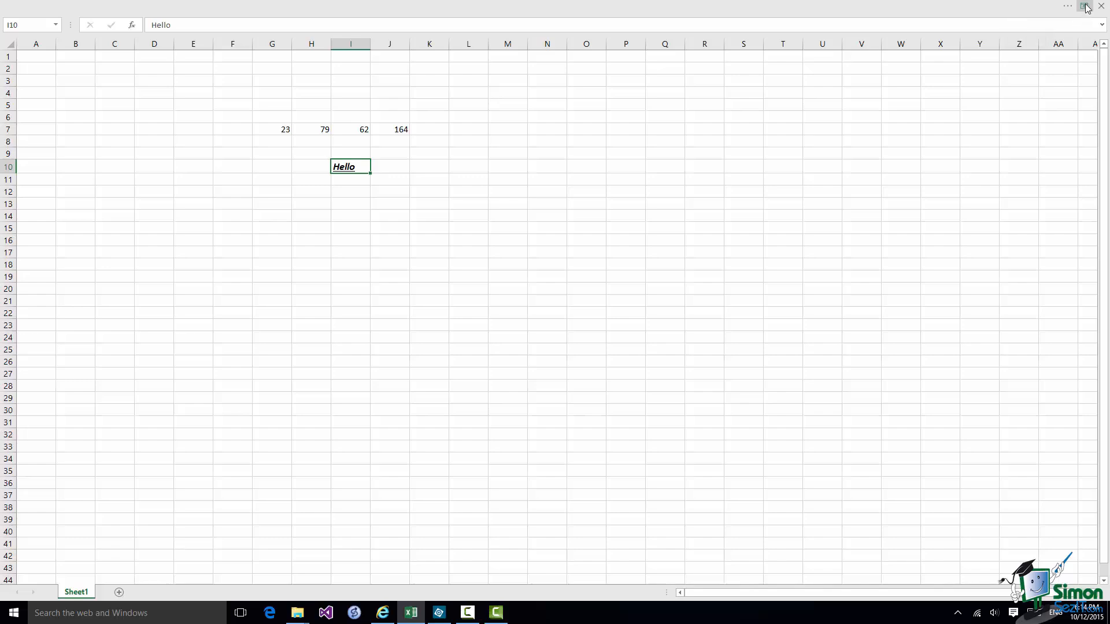
mouse_move(1084, 7)
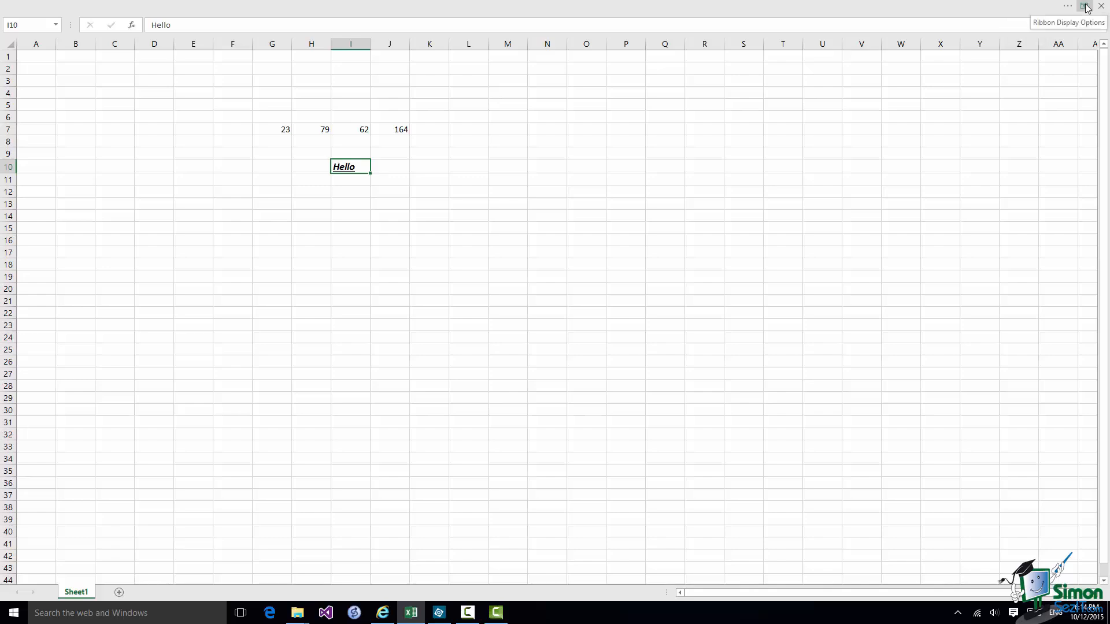
Restore the full ribbon permanently with Show Tabs and Commands.
left_click(1083, 7)
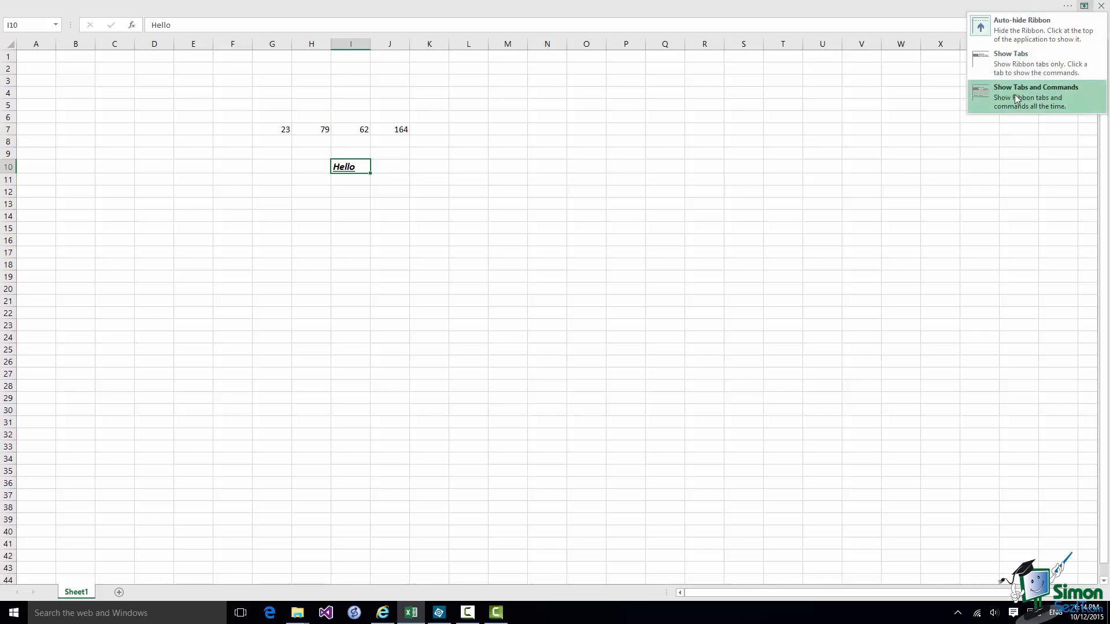
left_click(1036, 87)
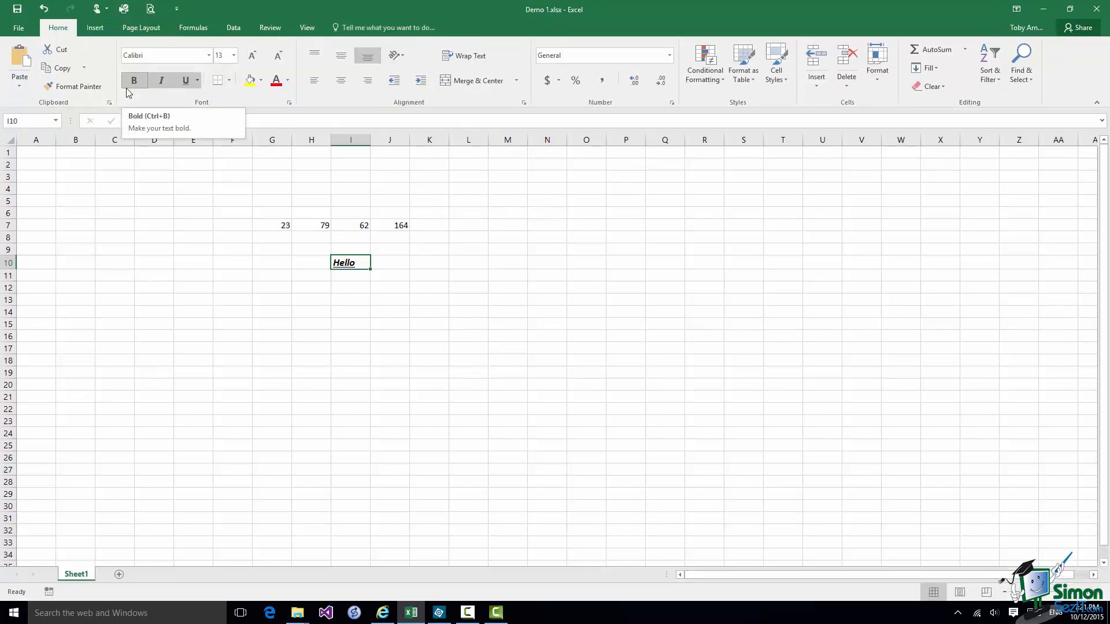
Switch the ribbon from touch spacing to standard mouse spacing.
left_click(97, 8)
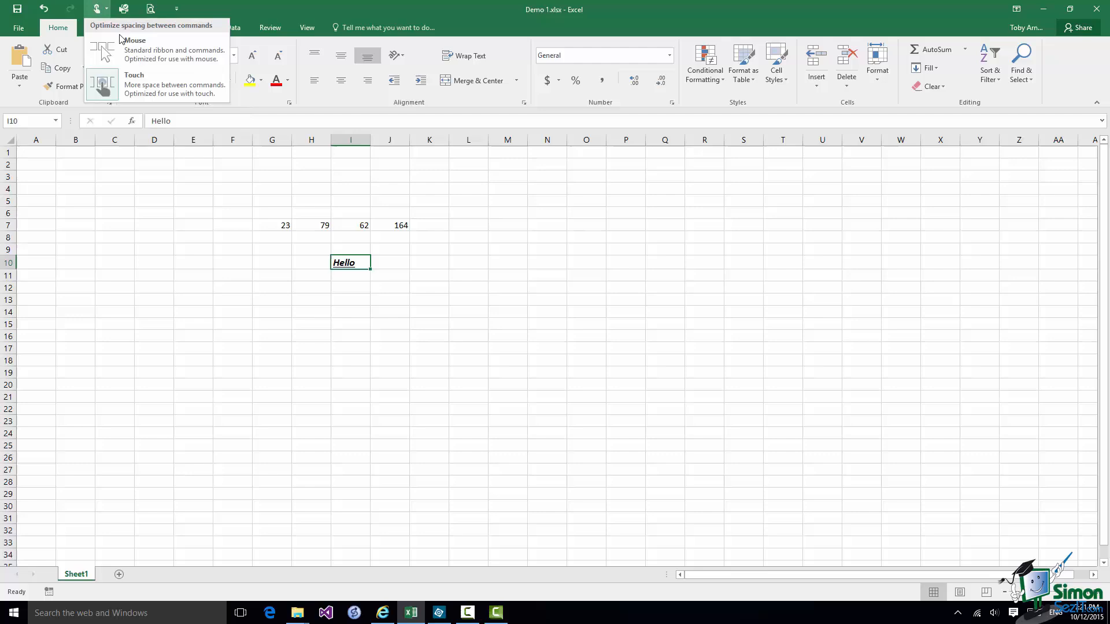
mouse_move(134, 50)
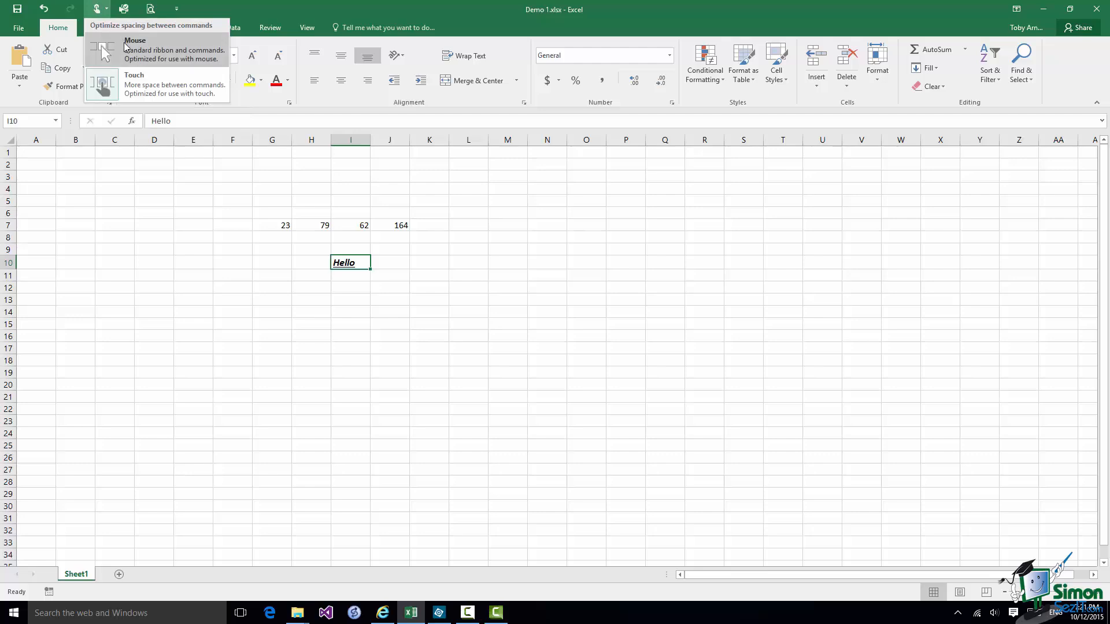
left_click(136, 50)
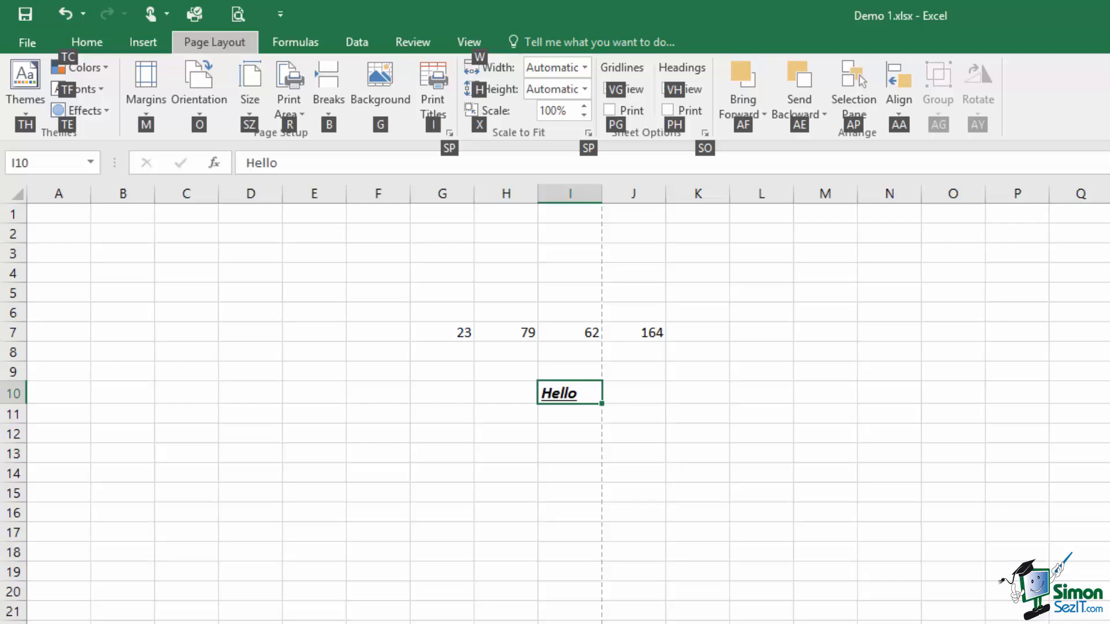
Dismiss the Alt key tips, leaving the Page Layout commands showing normally.
left_click(198, 83)
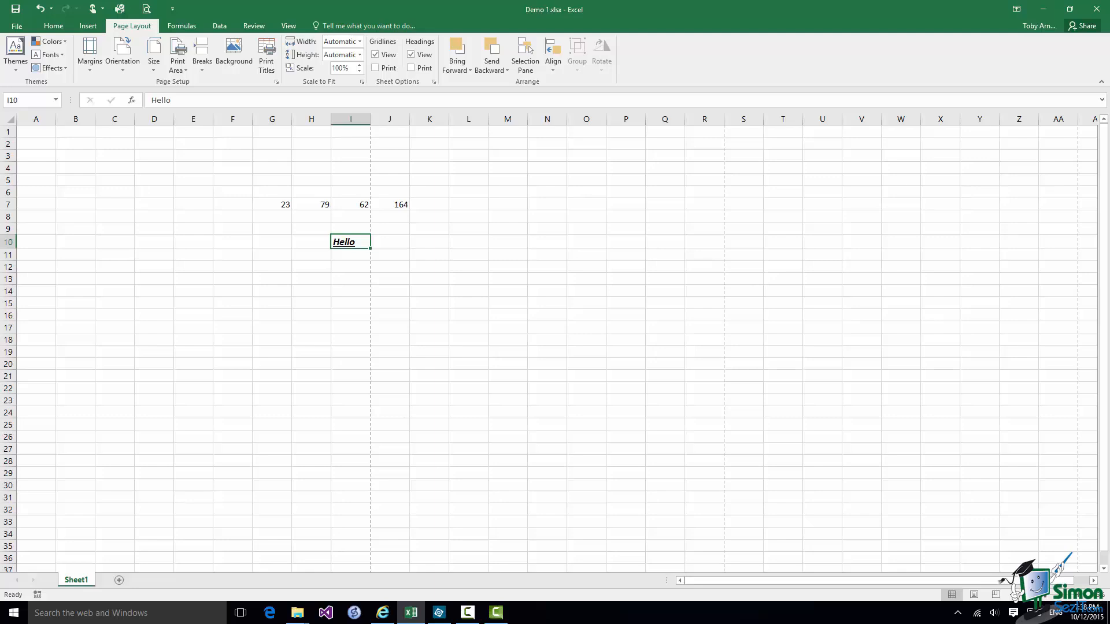
mouse_move(156, 390)
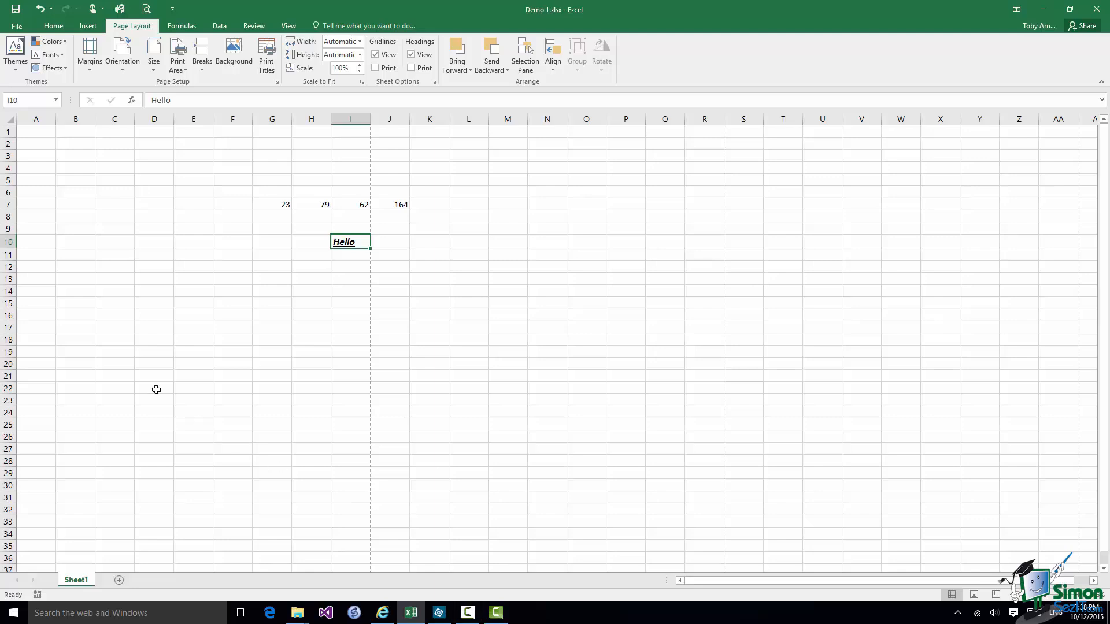
Reach Customize Ribbon in Excel Options via File > Options and toggle the Developer tab checkbox.
left_click(15, 25)
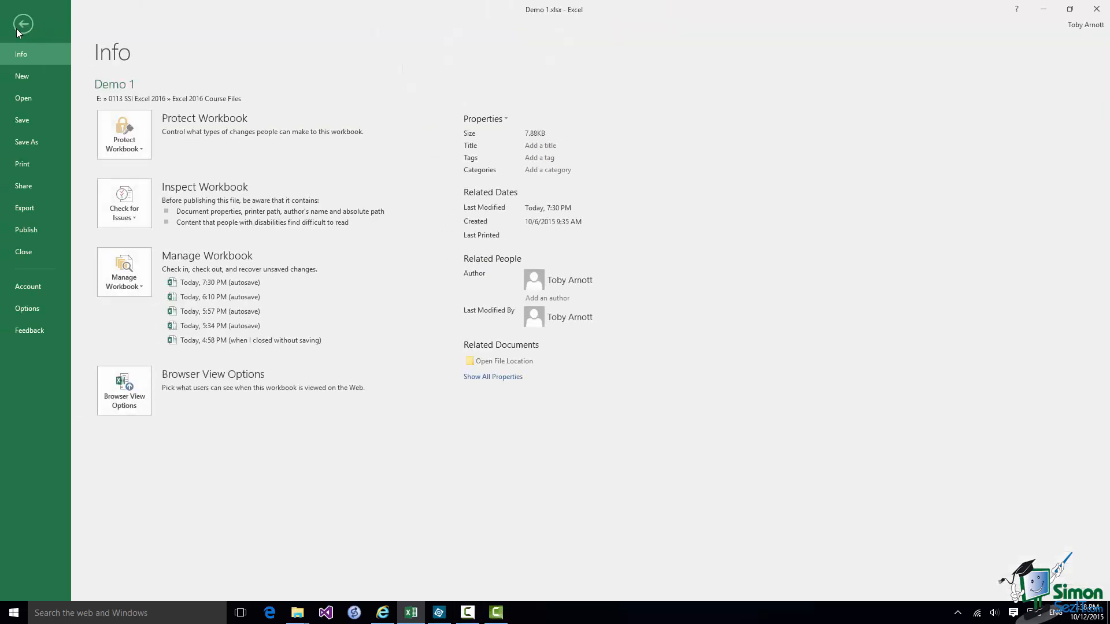
mouse_move(27, 311)
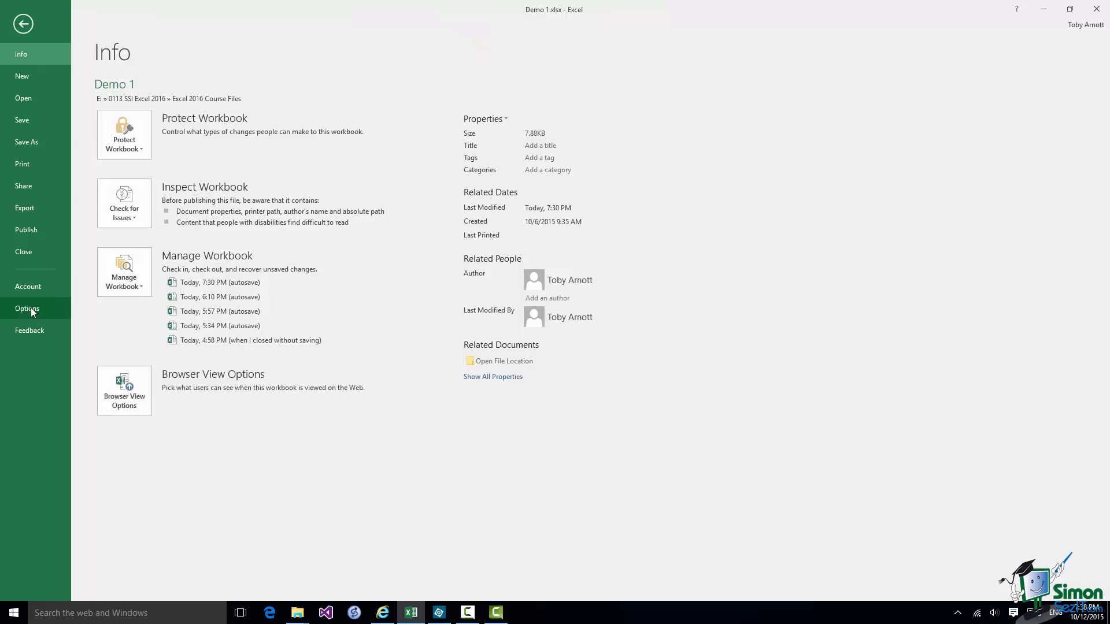
left_click(28, 309)
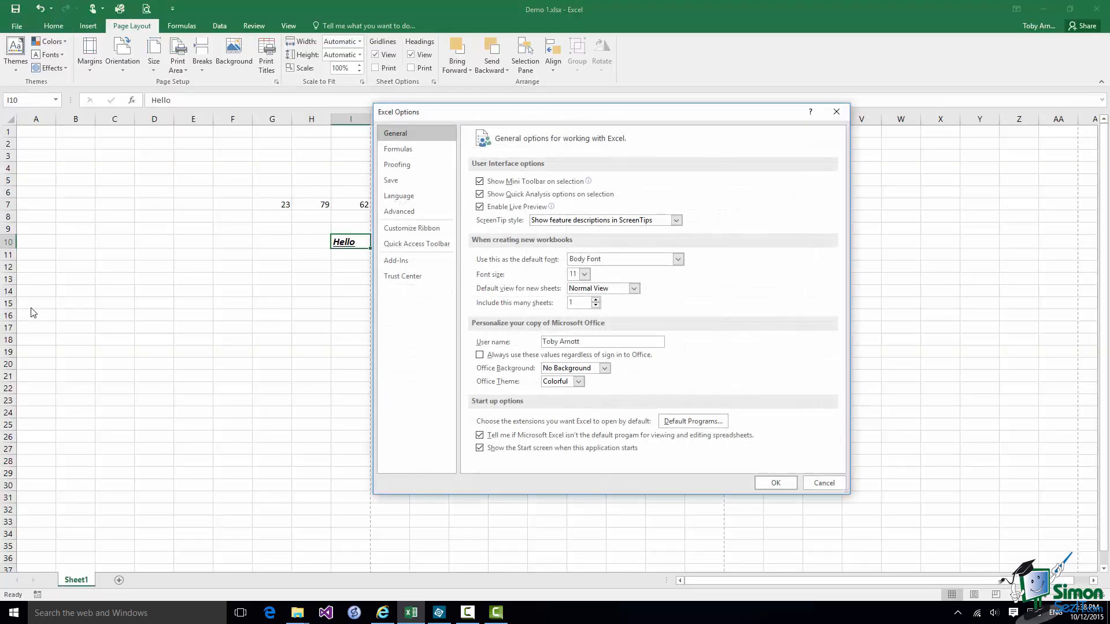
mouse_move(412, 228)
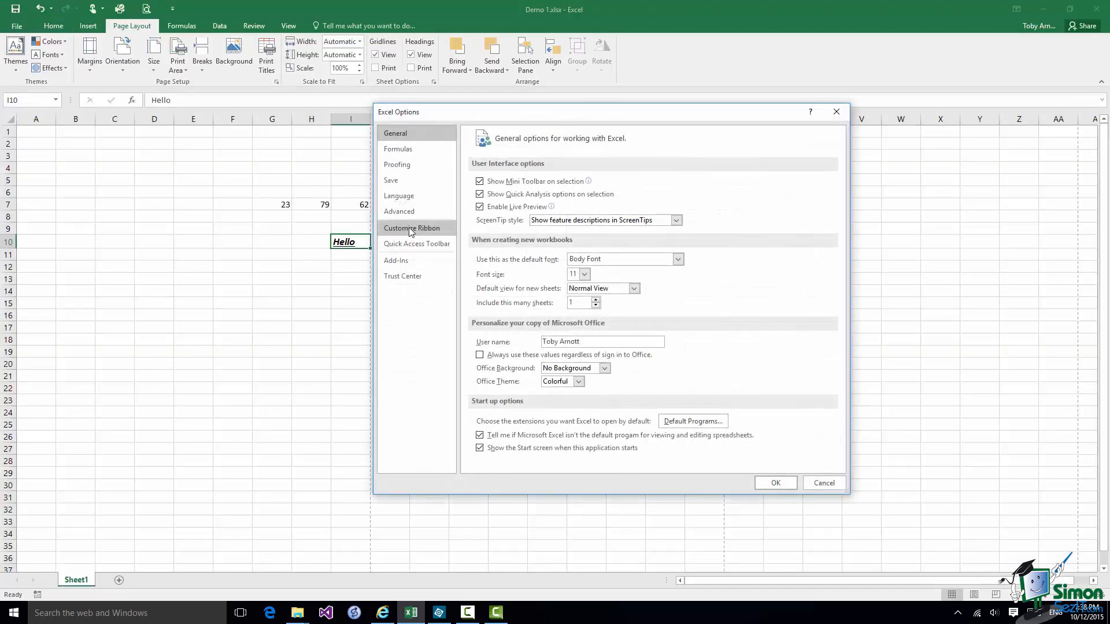
left_click(411, 228)
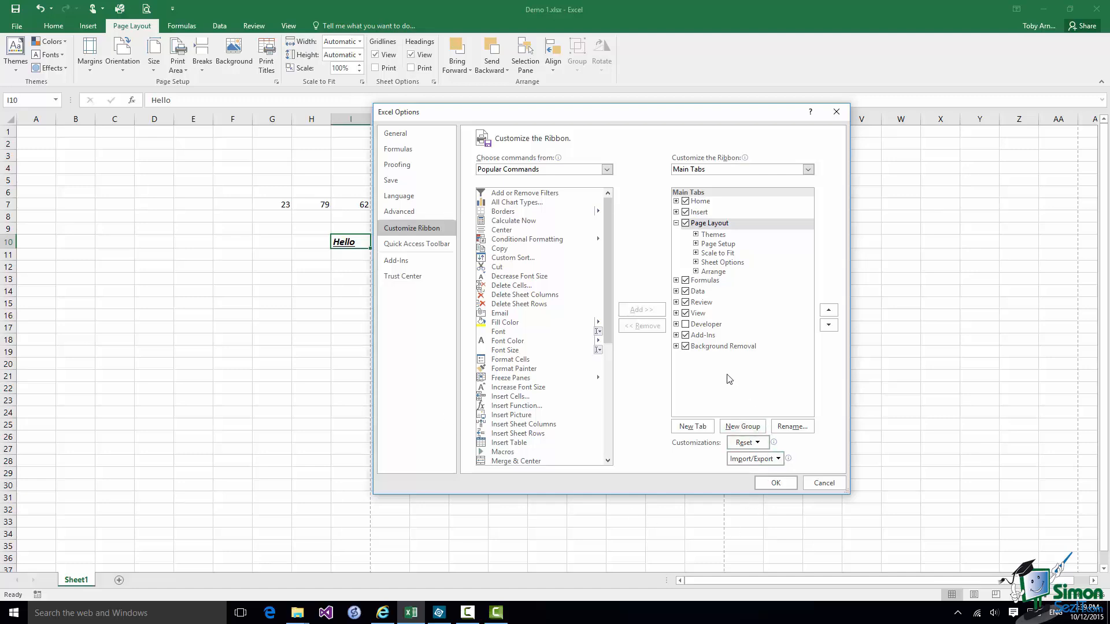
left_click(685, 323)
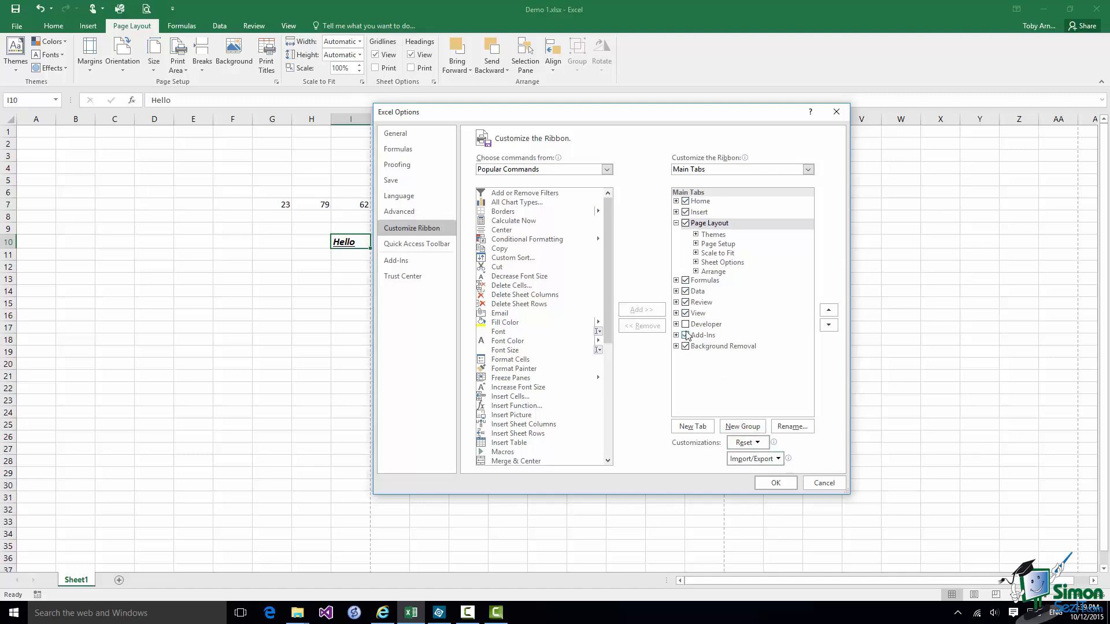
left_click(685, 323)
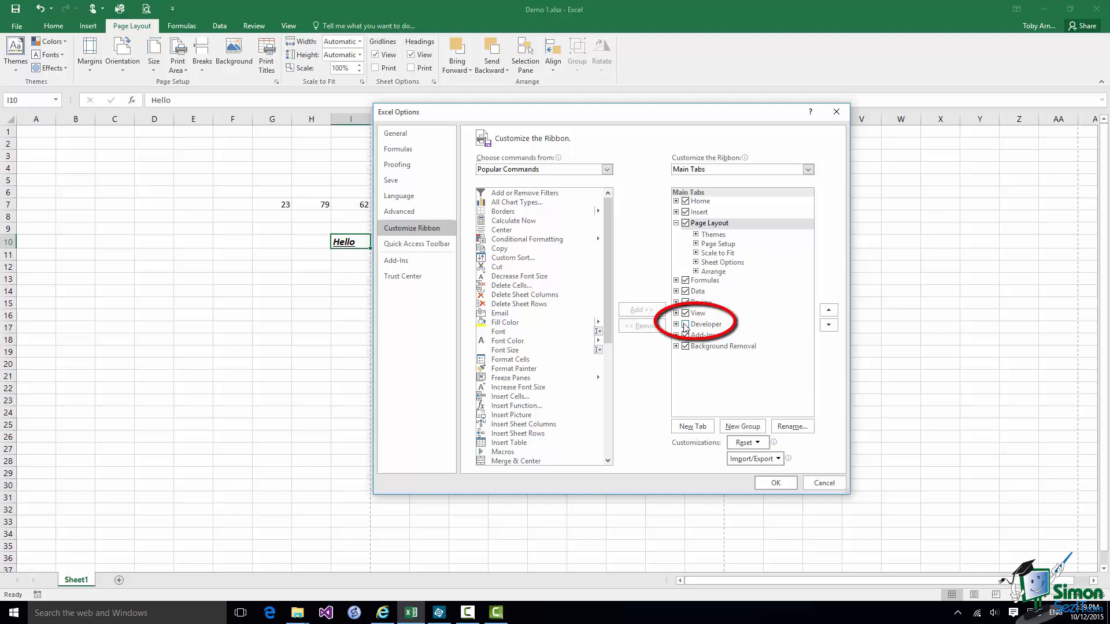